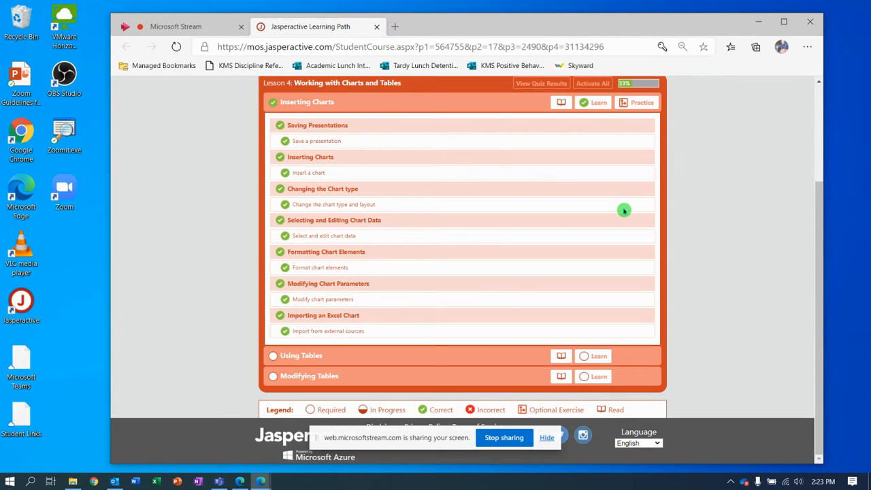
mouse_move(558, 308)
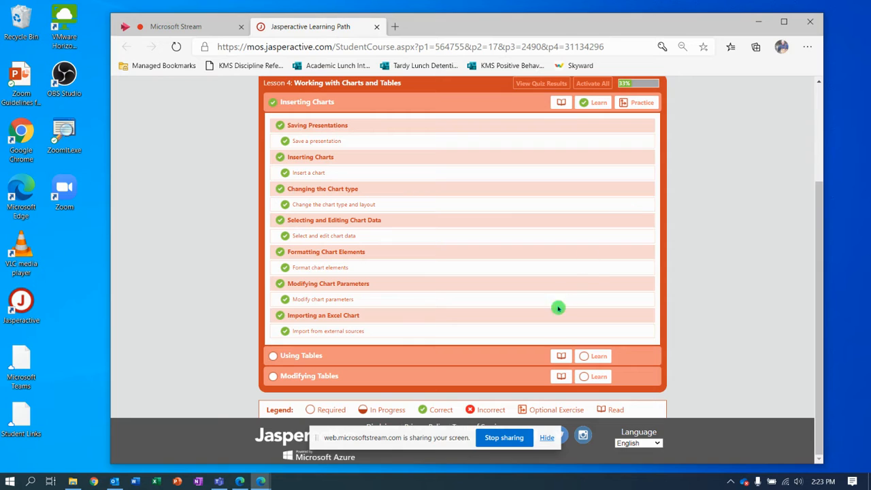
mouse_move(599, 357)
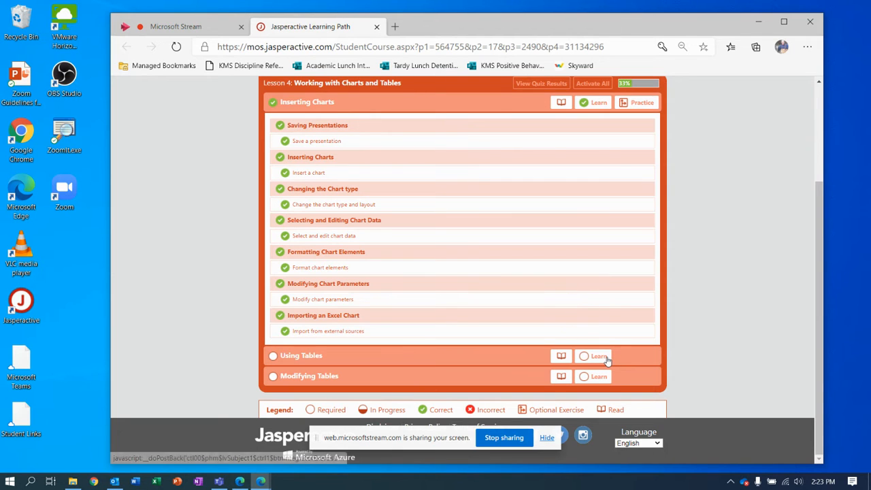
mouse_move(599, 357)
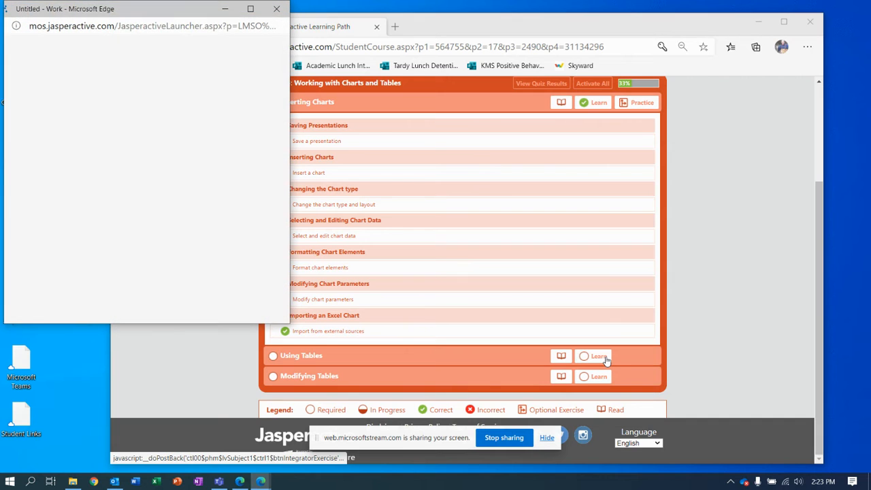
Step: Launch the Learn exercise for the Using Tables lesson from the Lesson 4 course list
click(599, 355)
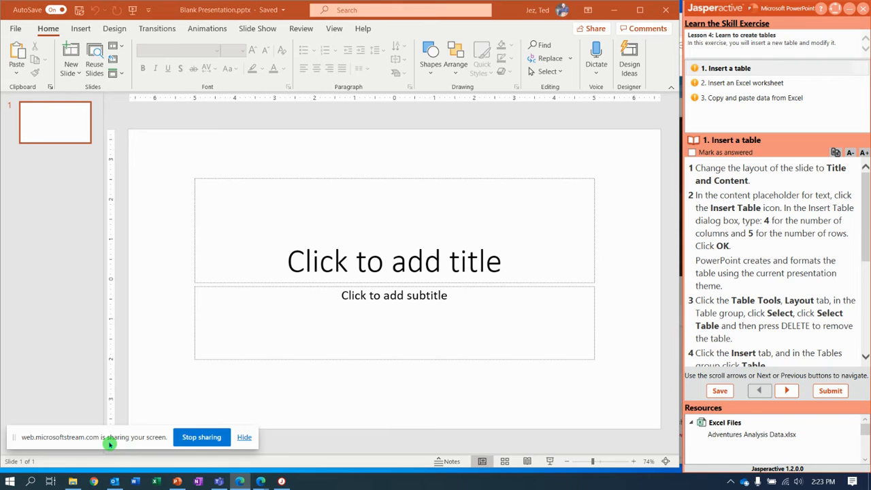
mouse_move(316, 390)
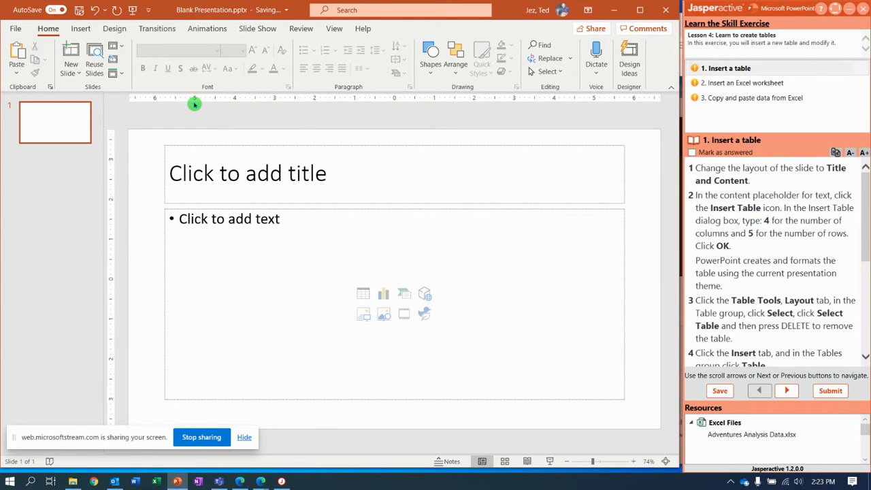
mouse_move(388, 264)
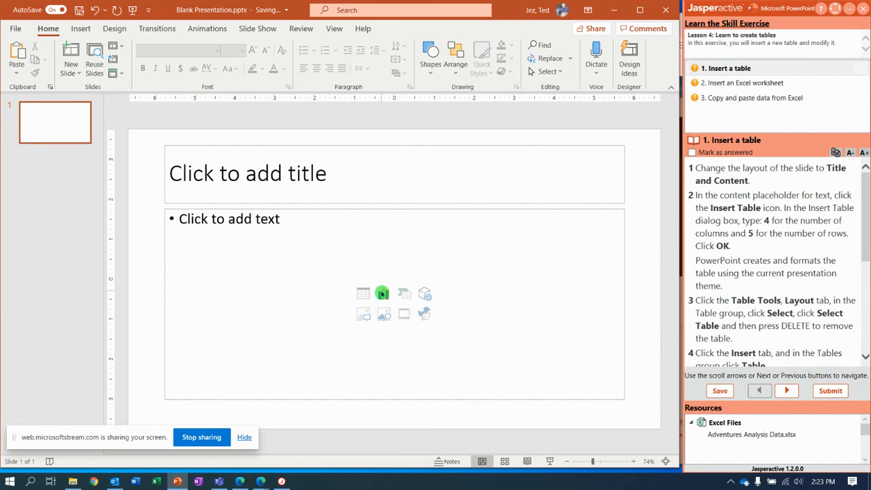
mouse_move(365, 294)
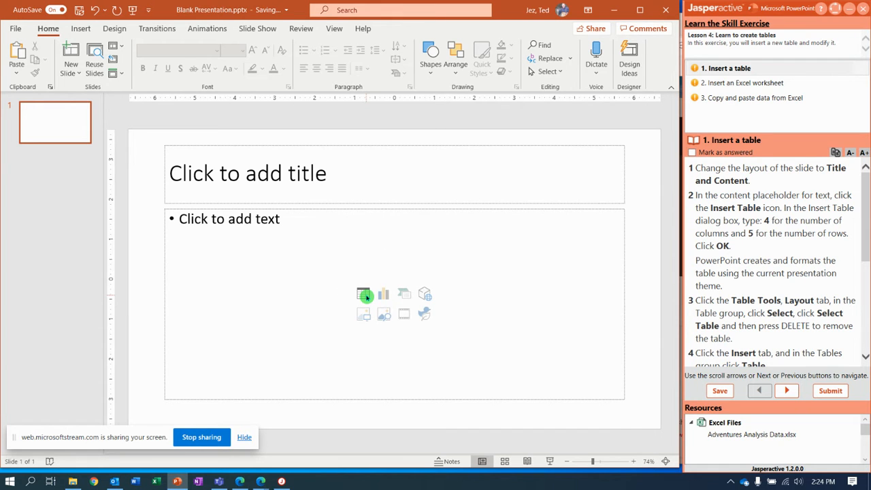
Step: Insert a 4-column by 5-row table into the slide's content placeholder
click(363, 294)
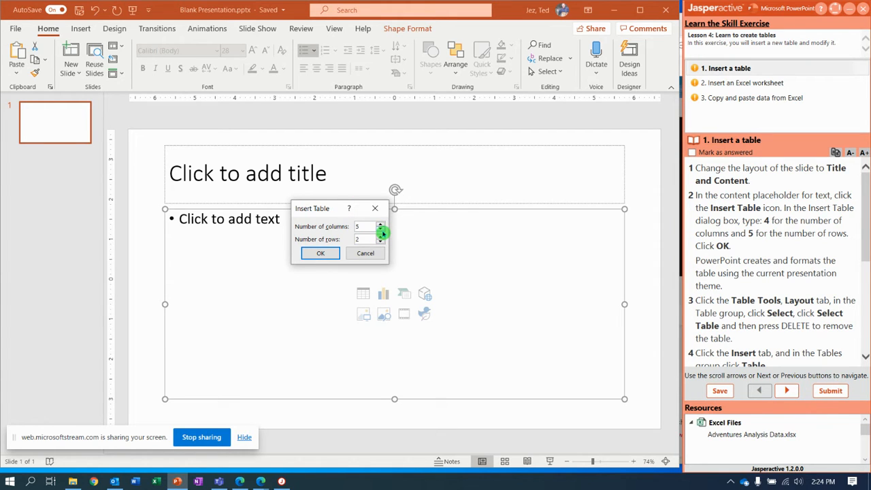
click(381, 228)
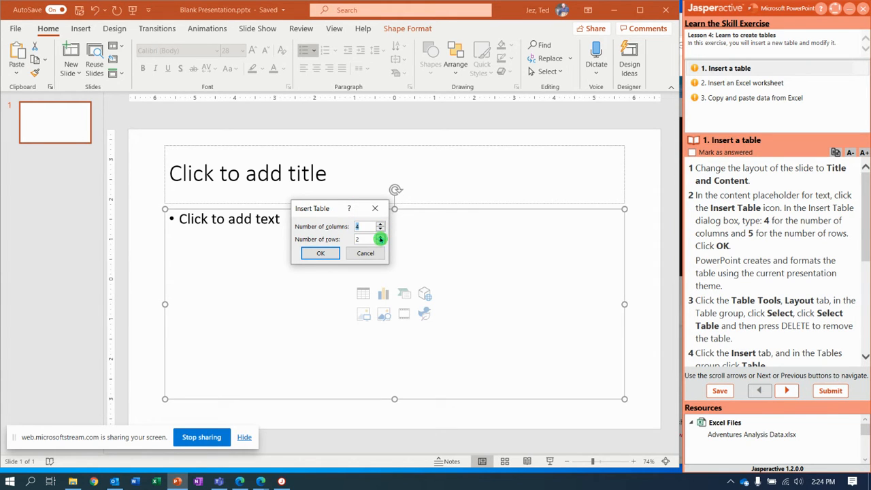
click(380, 237)
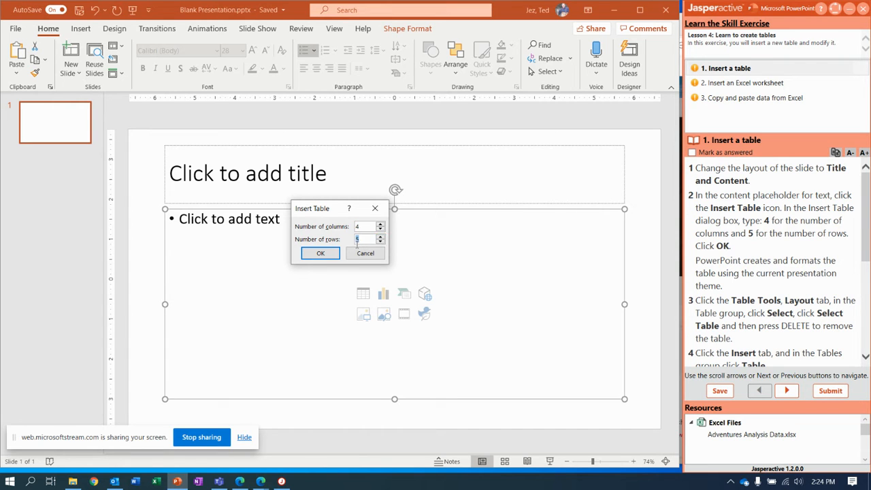
click(321, 252)
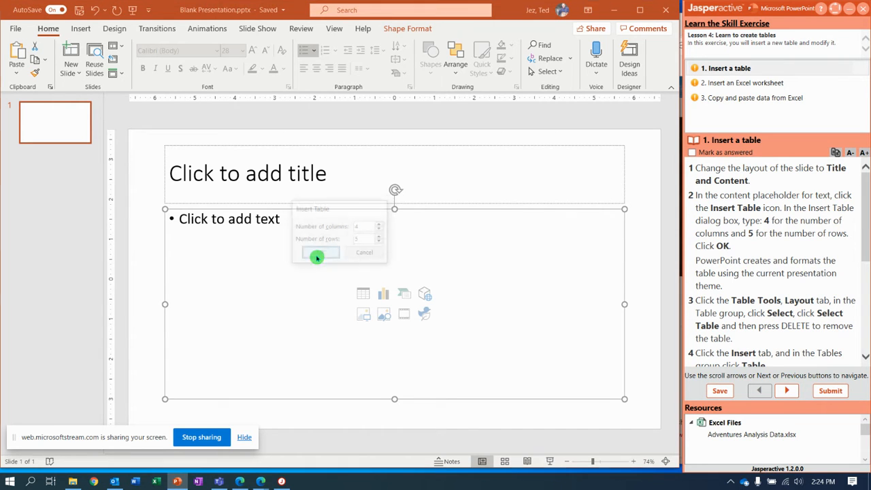
click(316, 252)
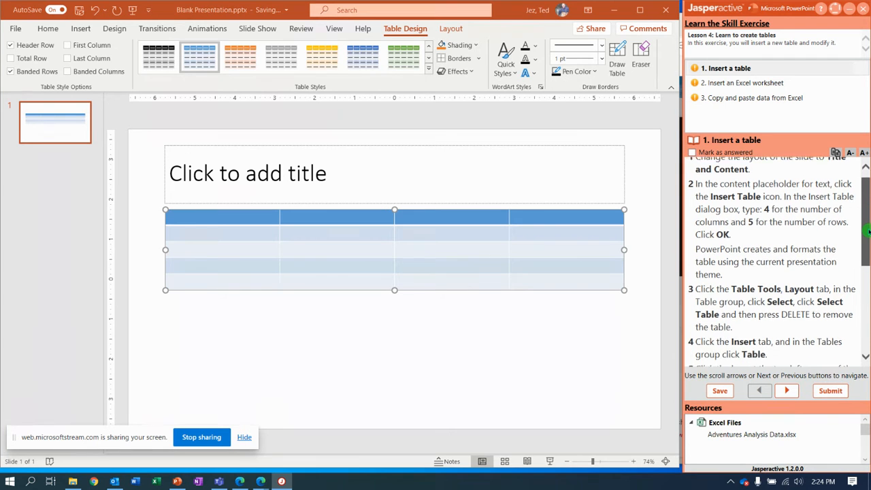
scroll(down, 3)
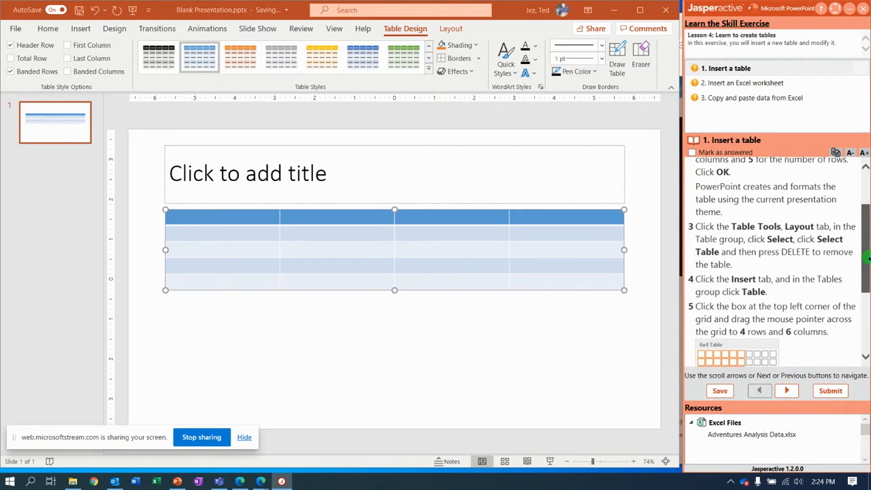
scroll(down, 3)
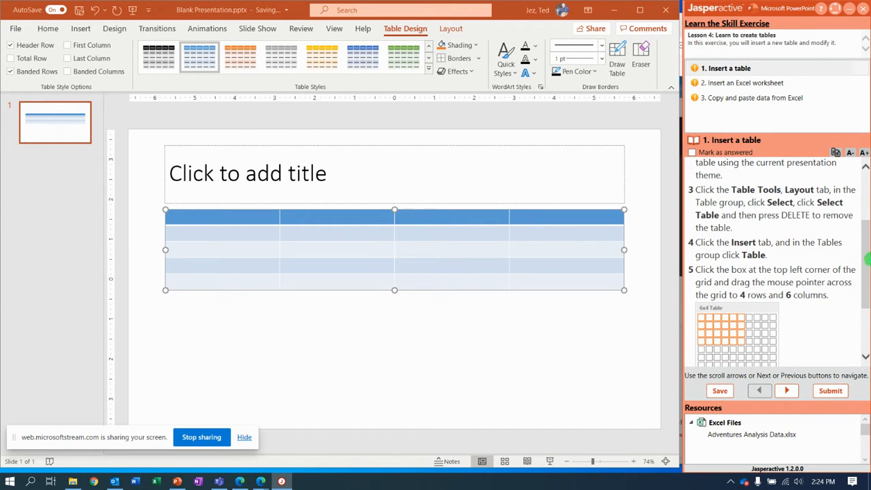
scroll(up, 3)
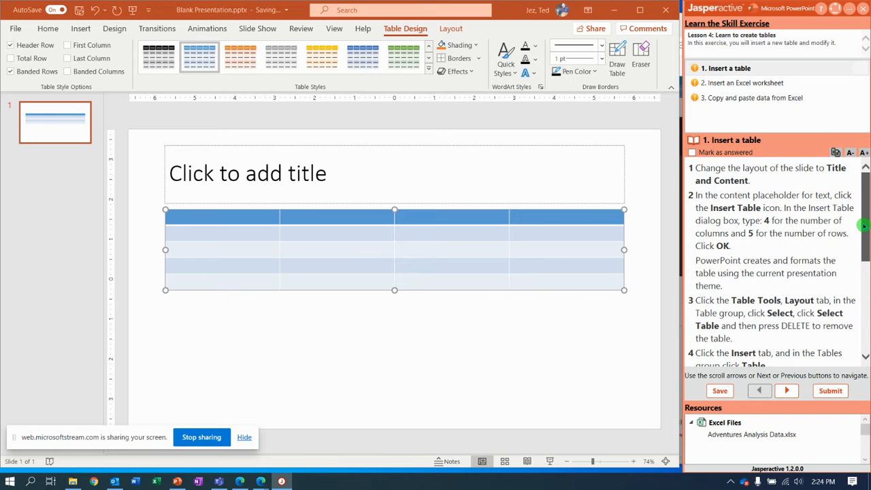
scroll(down, 3)
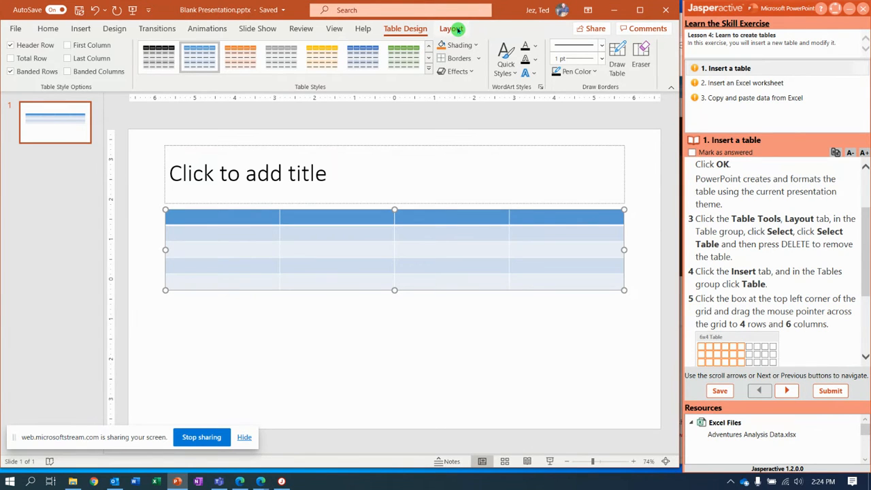
Step: Delete the entire table via Table Layout > Delete > Delete Table
click(451, 27)
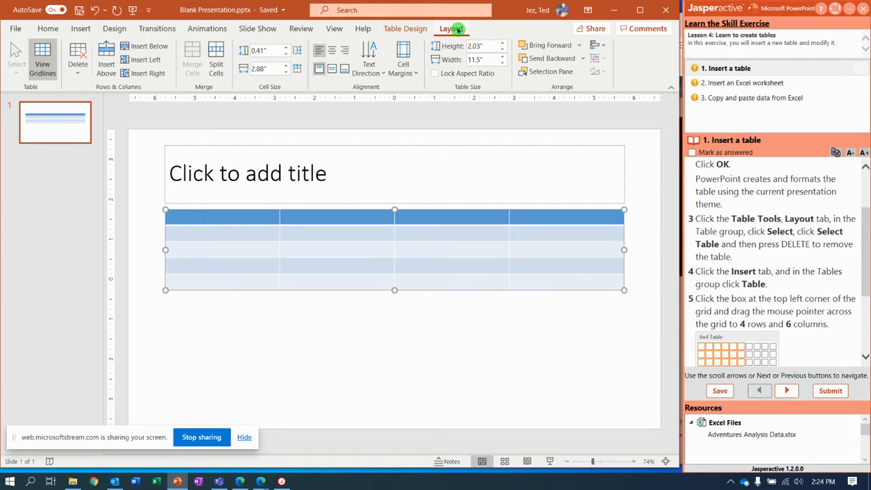
mouse_move(128, 95)
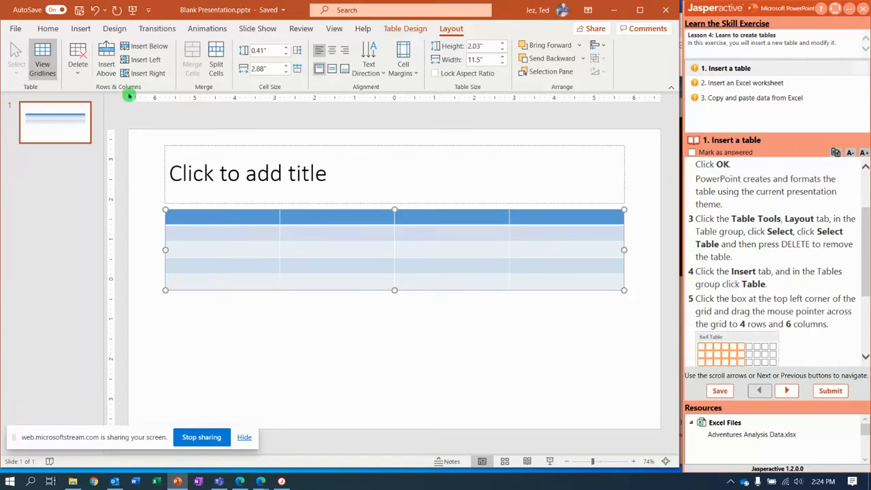
click(77, 57)
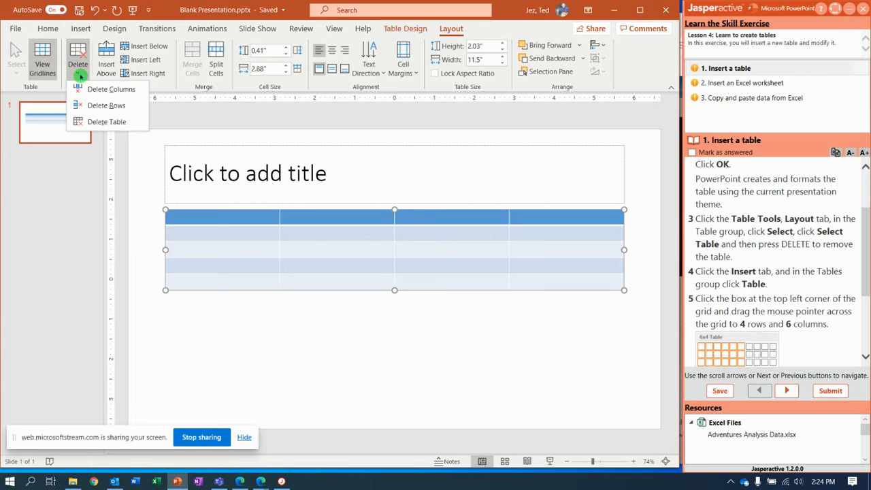
mouse_move(106, 121)
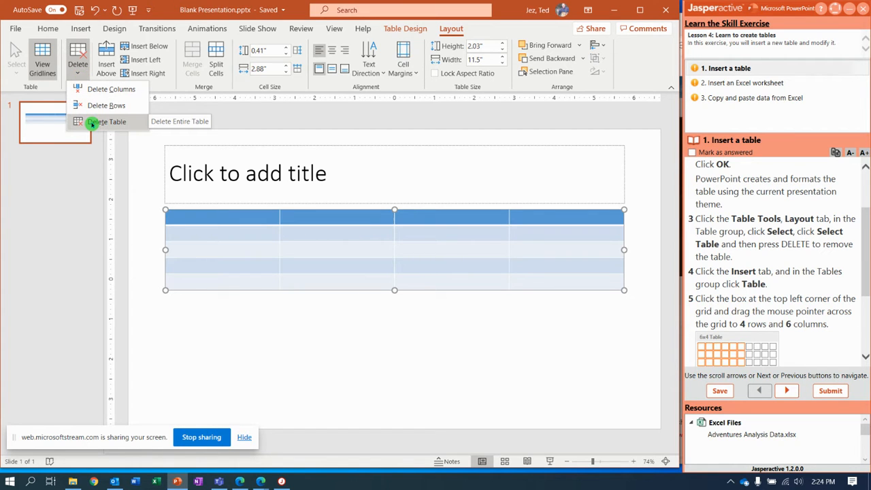
click(108, 122)
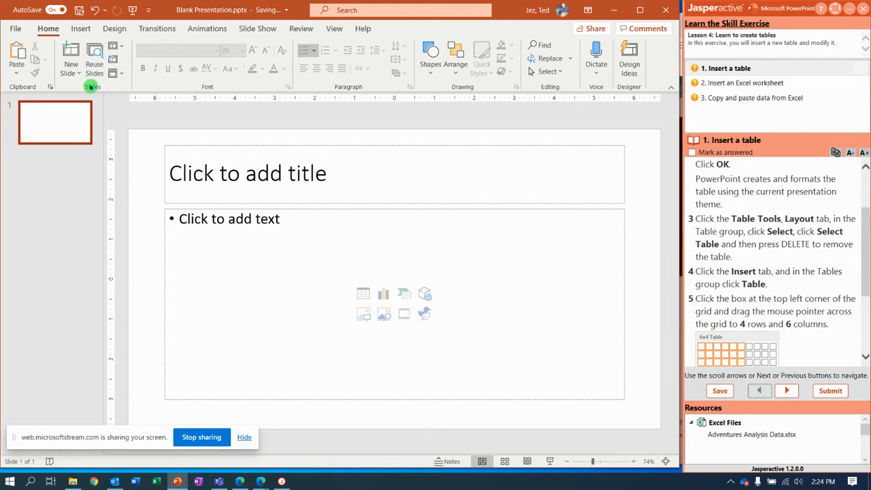
click(81, 27)
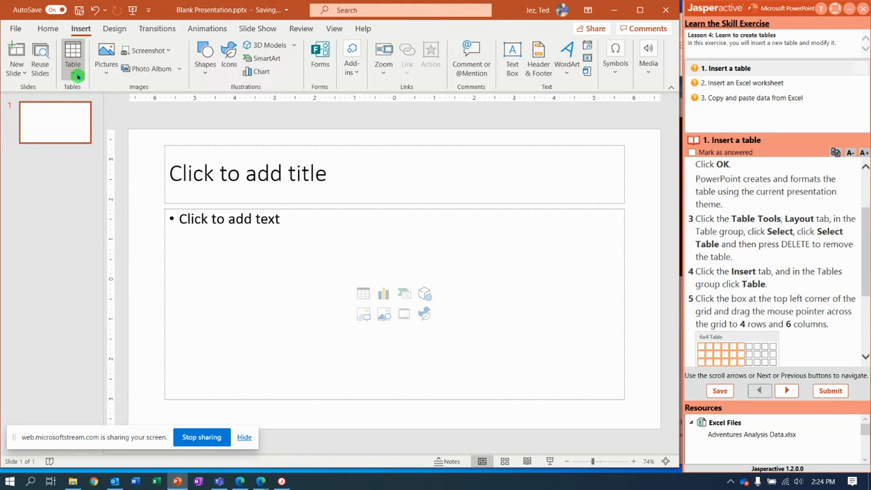
click(72, 57)
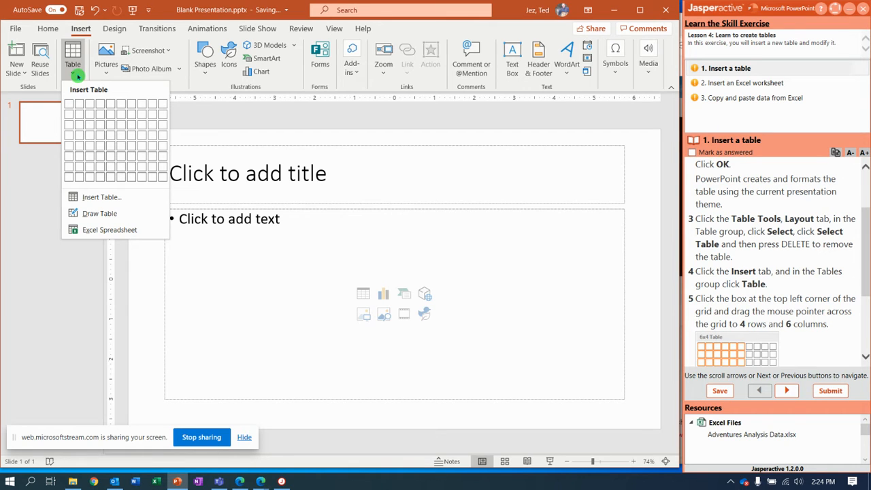
mouse_move(90, 113)
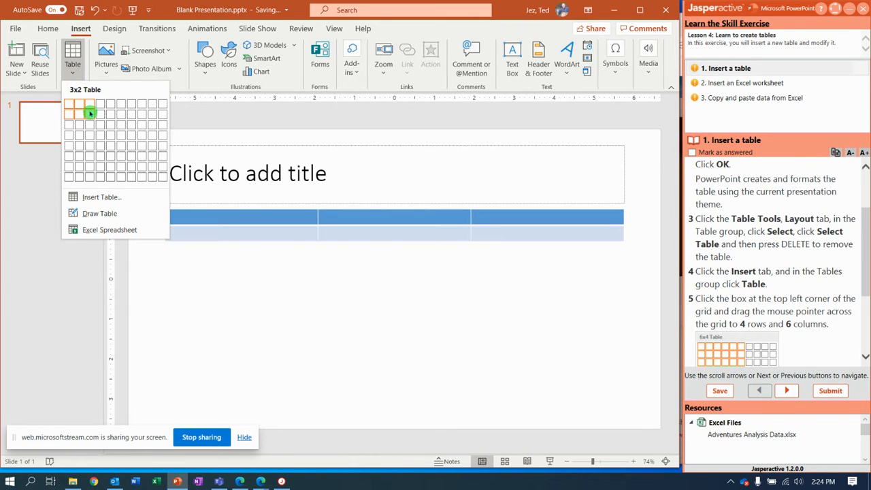
mouse_move(103, 120)
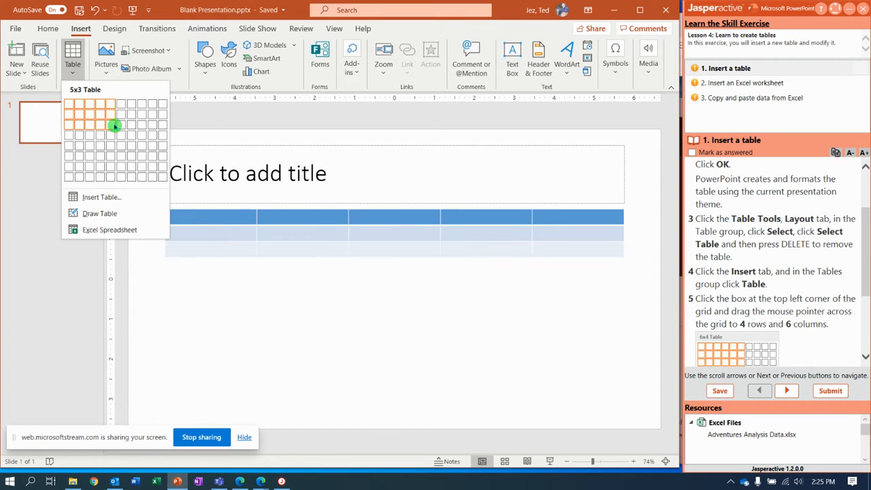
mouse_move(120, 134)
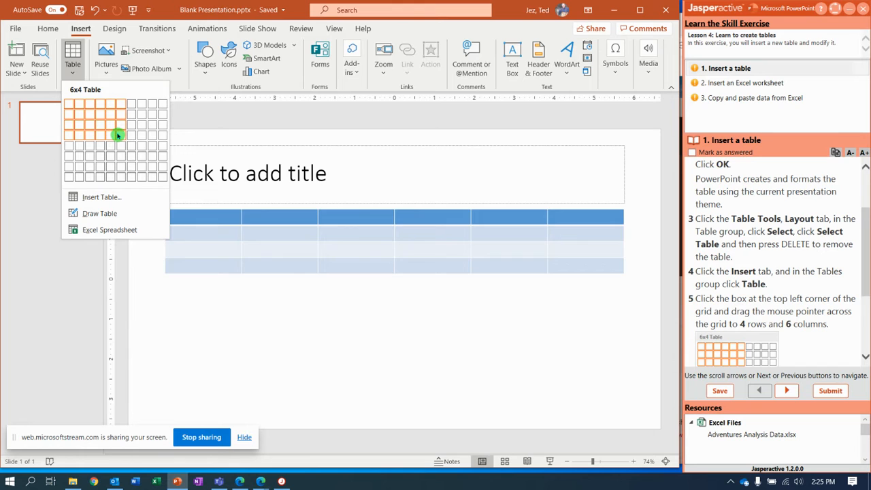
click(118, 135)
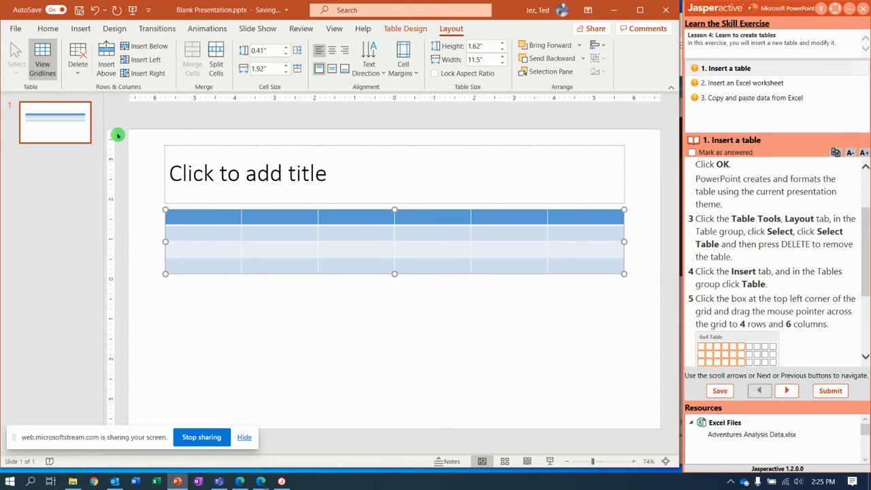
mouse_move(651, 175)
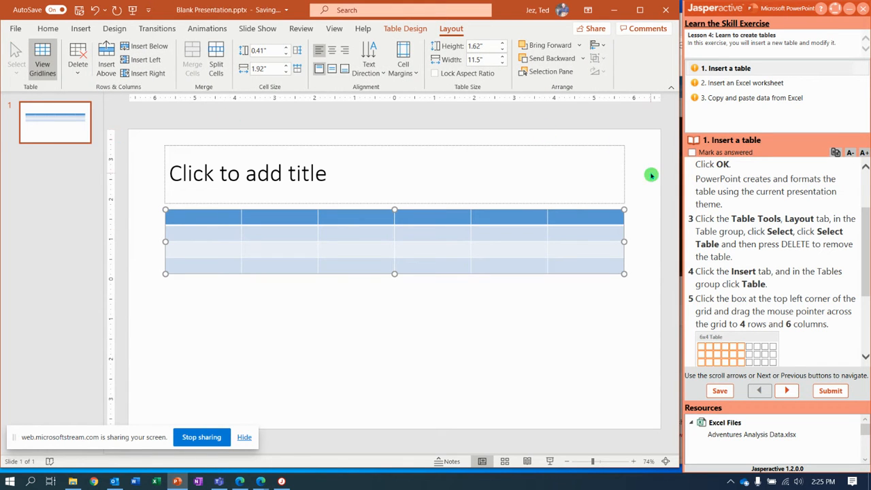
scroll(down, 3)
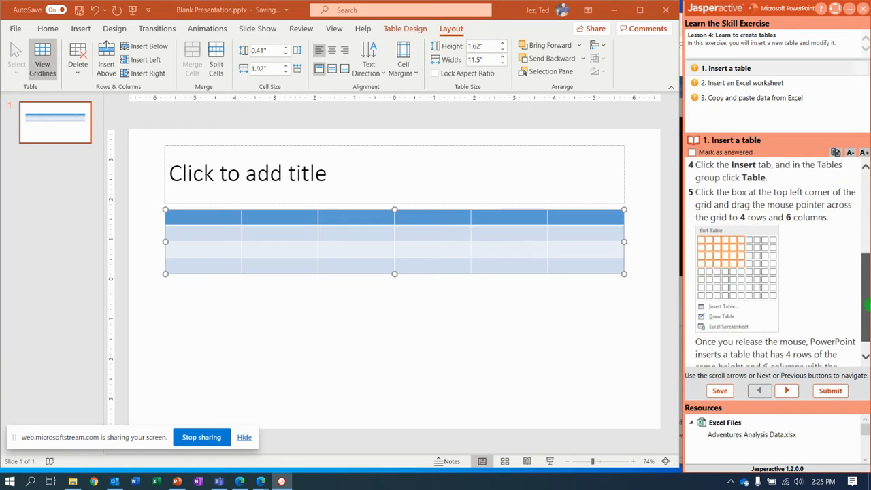
scroll(down, 3)
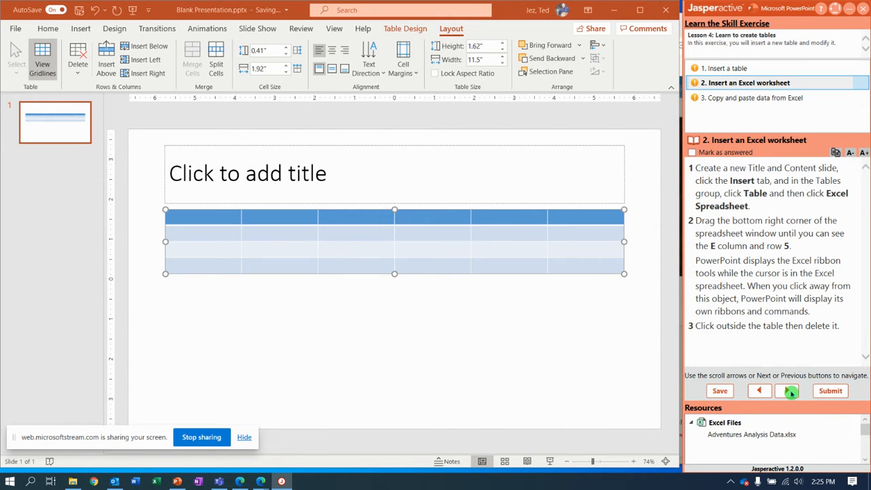
mouse_move(231, 175)
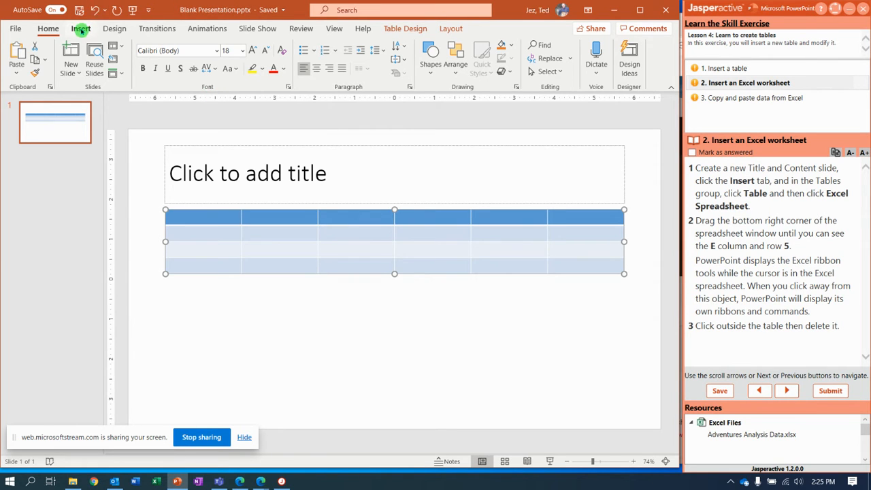
Step: Add a new slide using the Title and Content layout
click(71, 70)
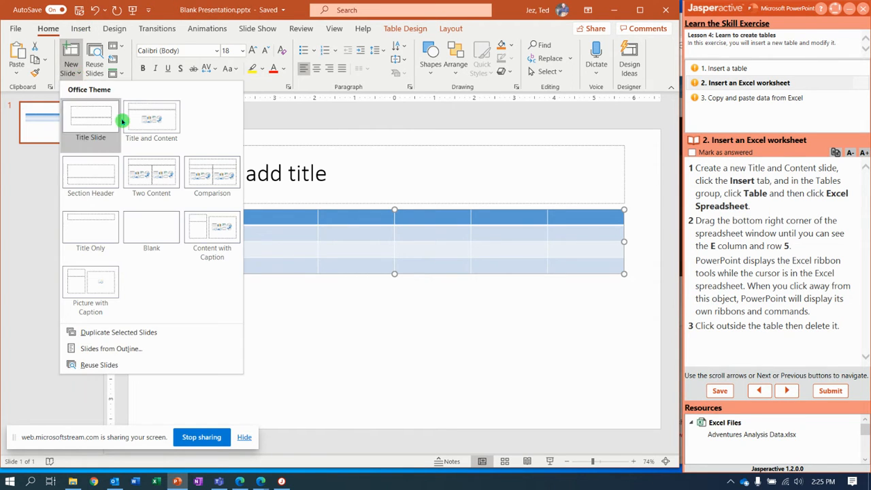
click(151, 120)
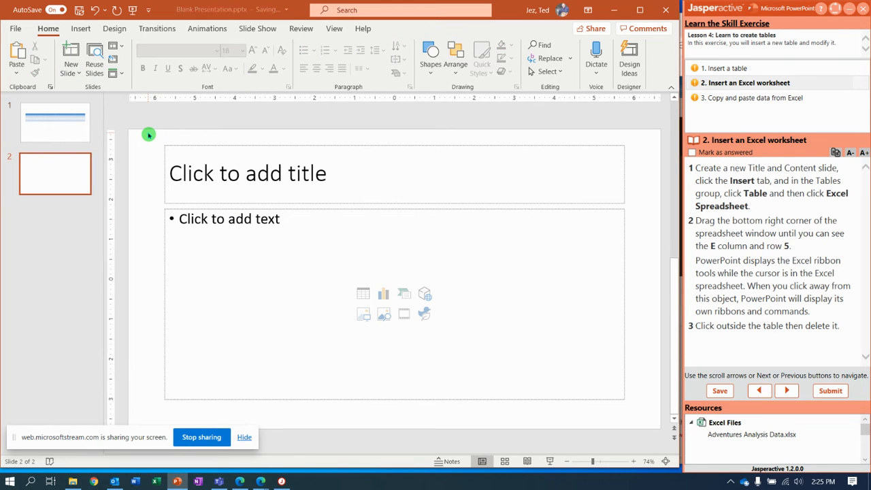
mouse_move(258, 135)
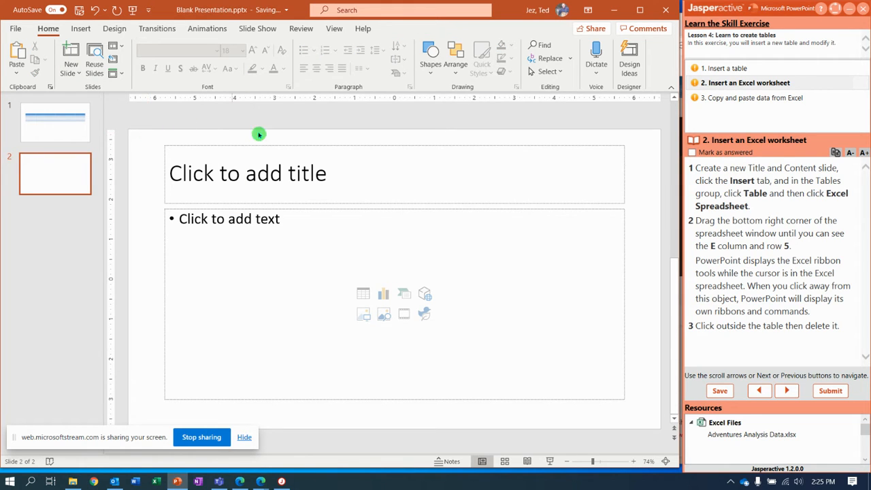
mouse_move(360, 321)
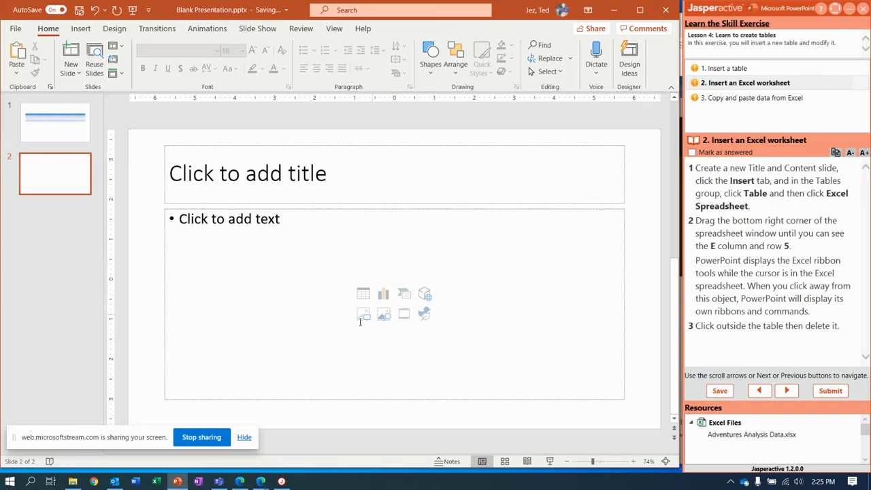
mouse_move(362, 294)
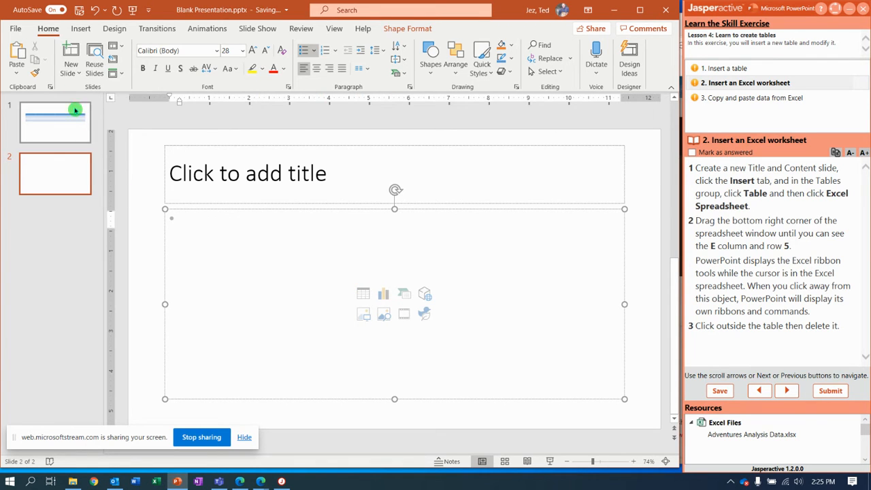
Step: Insert an embedded Excel Spreadsheet object onto slide 2 from the Table menu
click(81, 27)
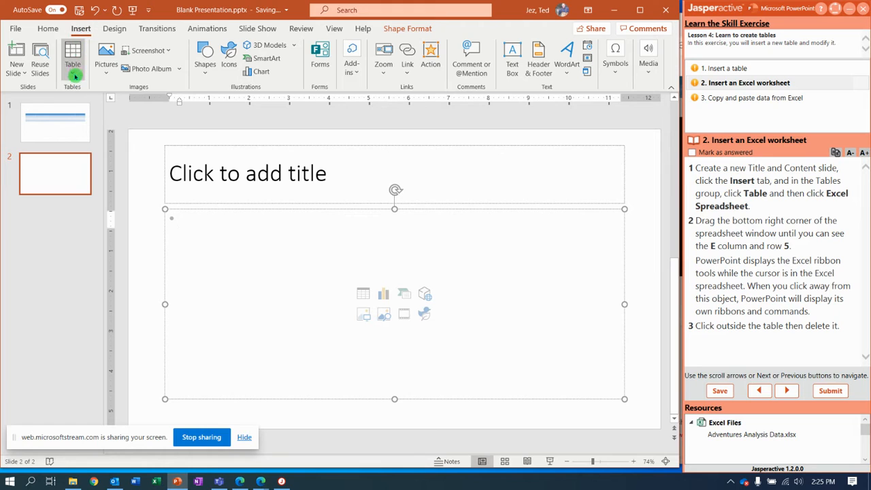
click(72, 57)
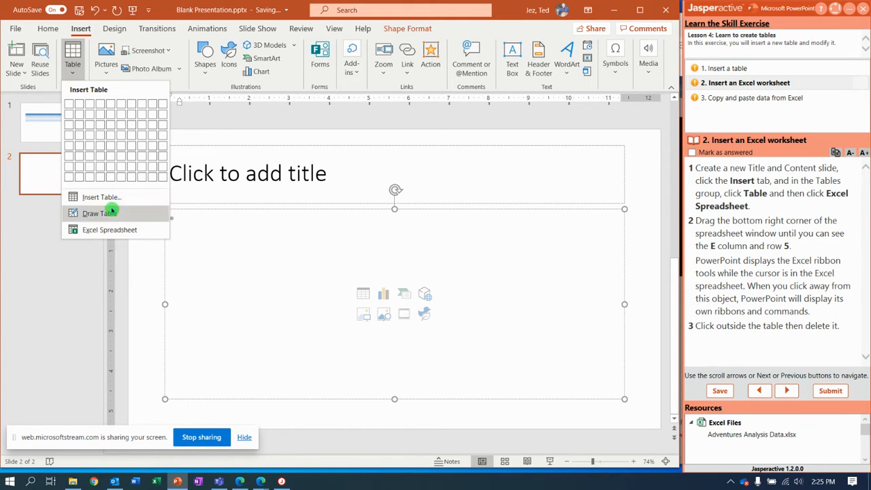
mouse_move(109, 228)
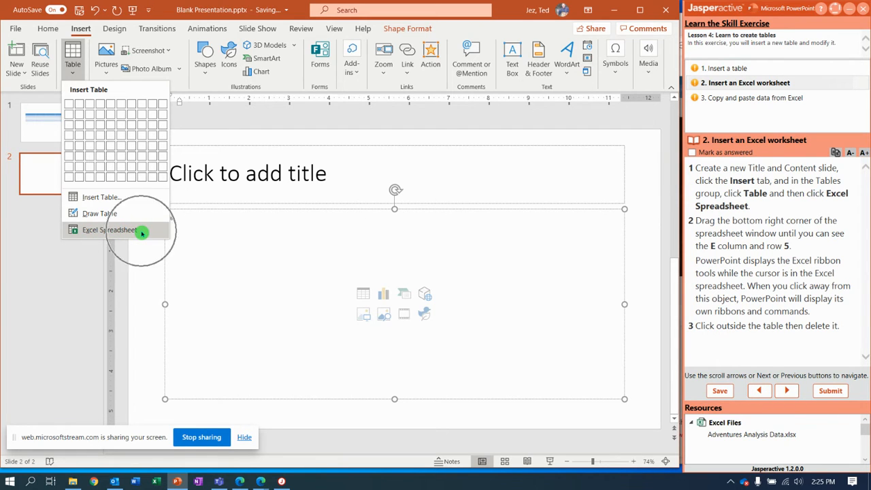
click(109, 229)
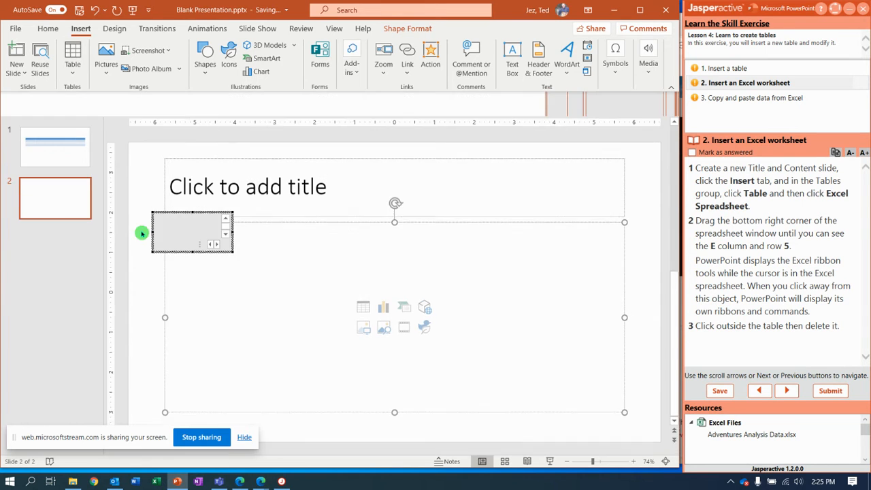
Step: Open the embedded worksheet and drag its sizing handle to reveal column E and row 5
double_click(192, 233)
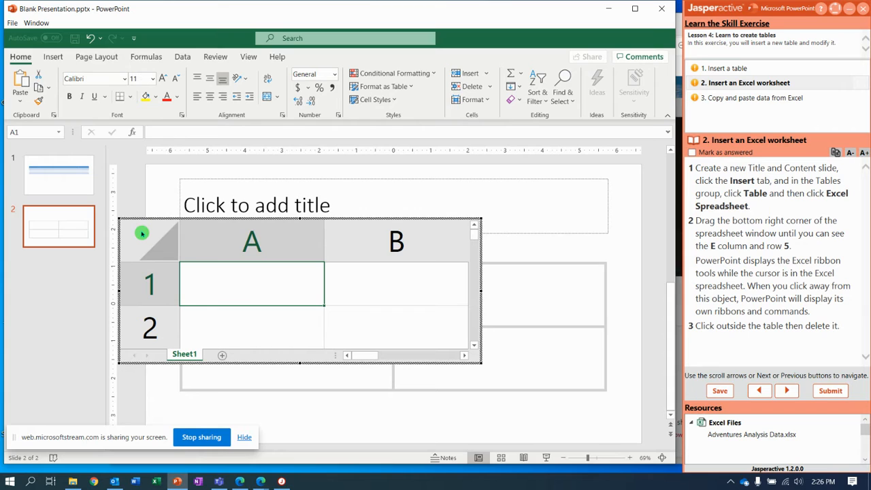
click(250, 239)
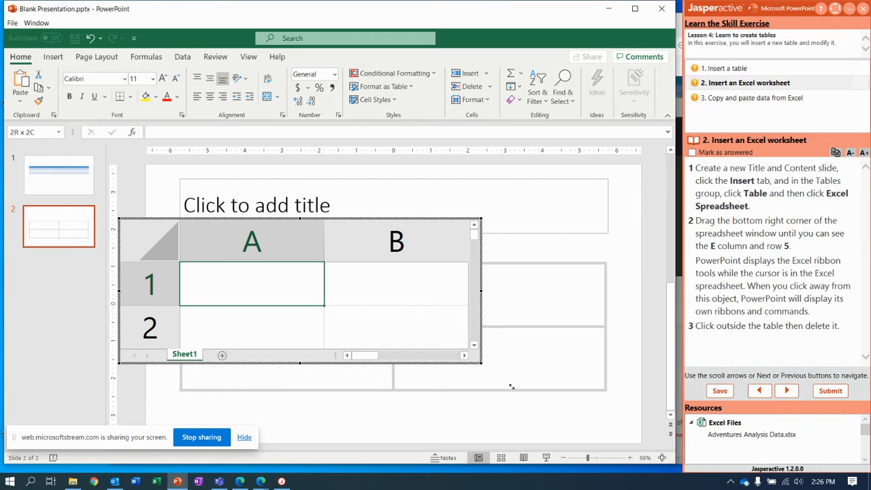
drag(512, 387, 624, 408)
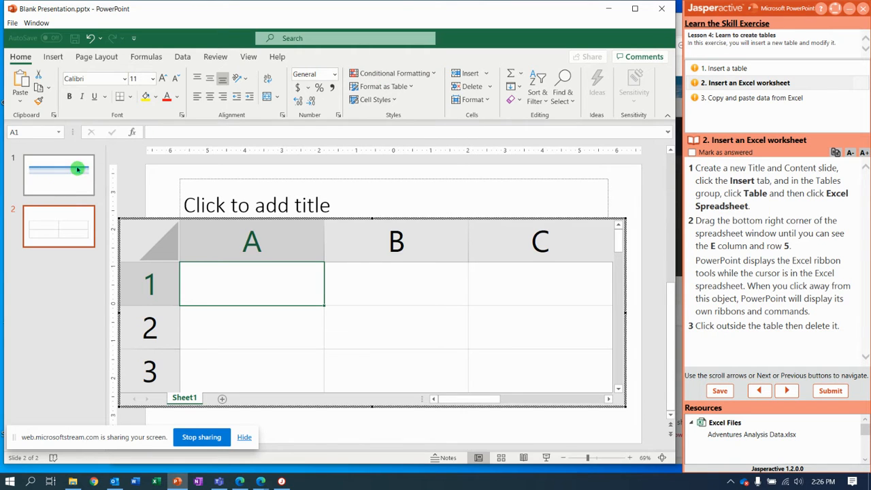
mouse_move(62, 276)
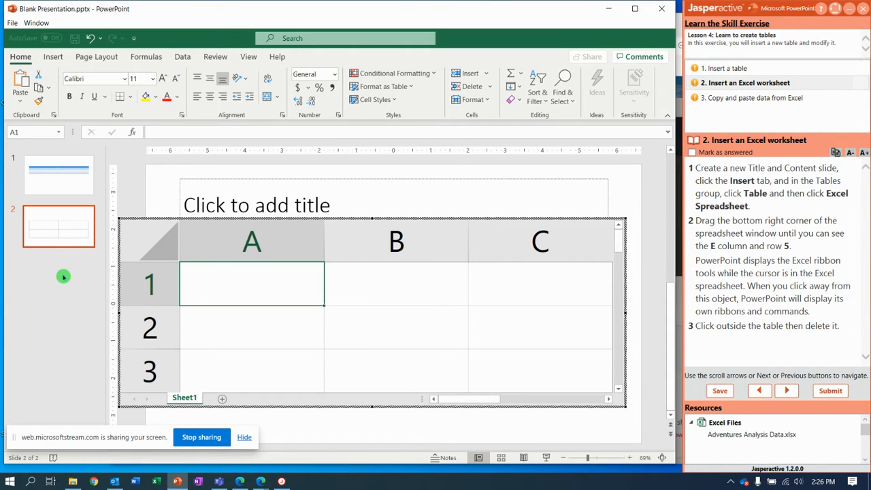
mouse_move(552, 311)
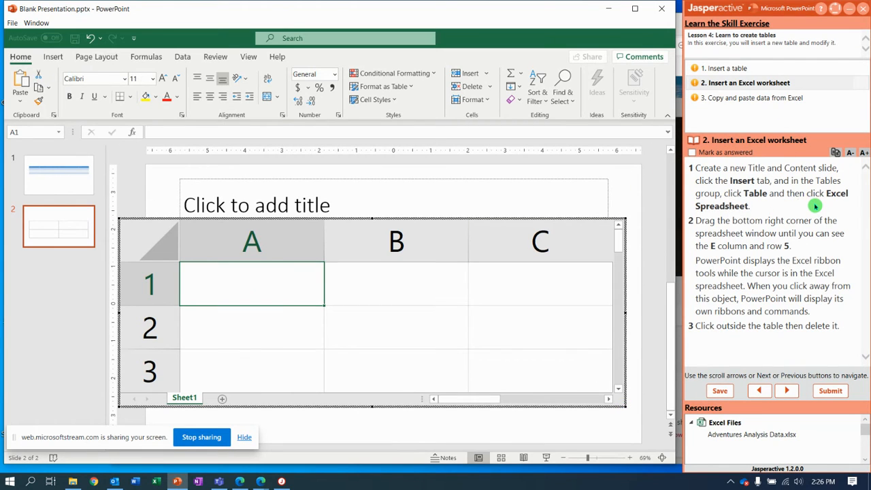
mouse_move(819, 237)
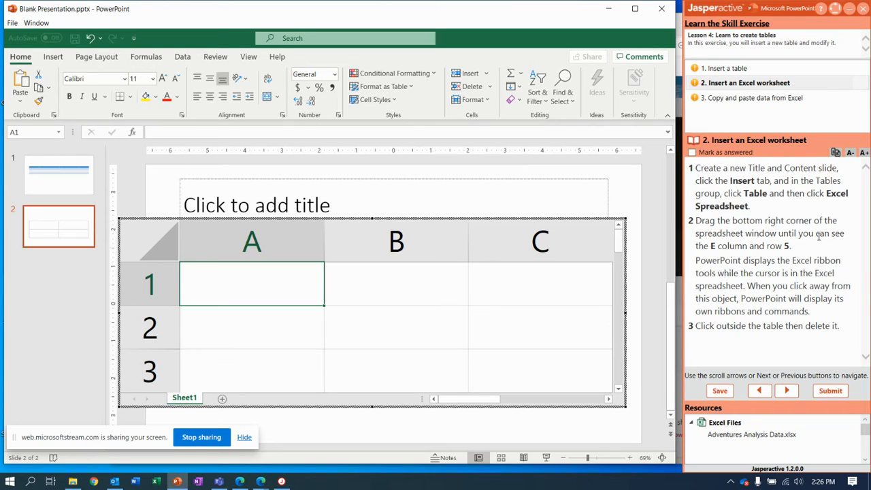
mouse_move(613, 242)
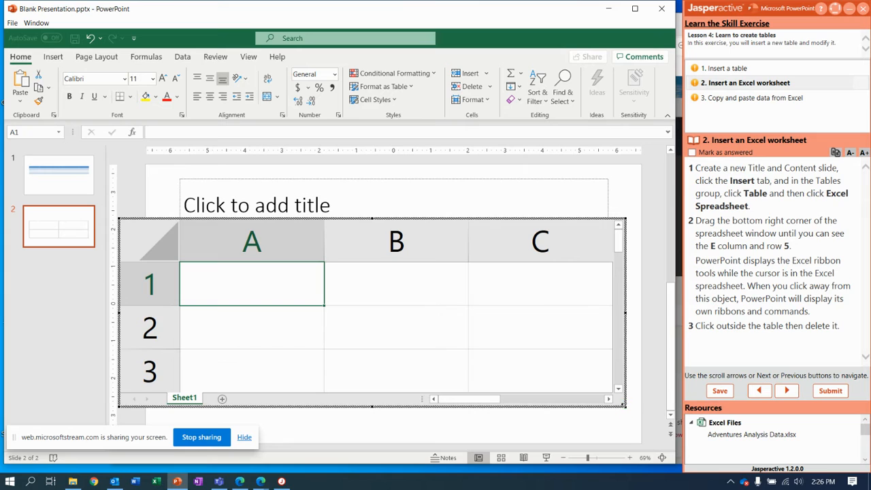
mouse_move(314, 221)
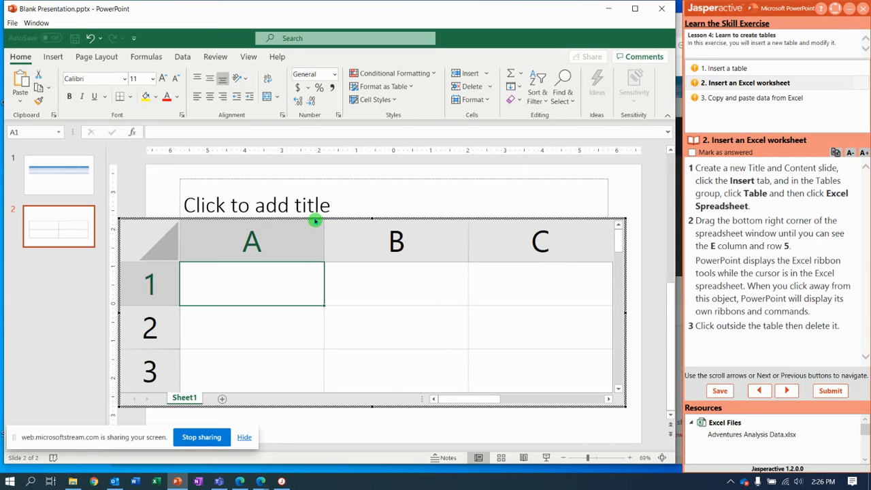
mouse_move(254, 144)
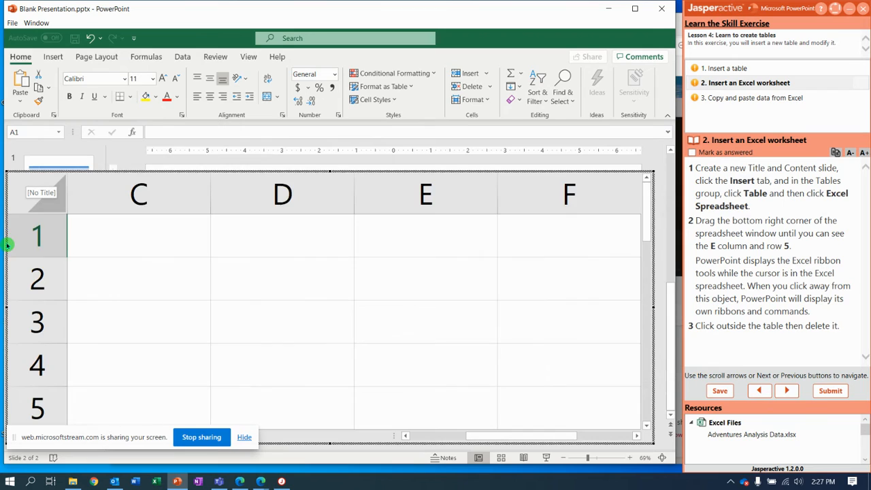
click(327, 378)
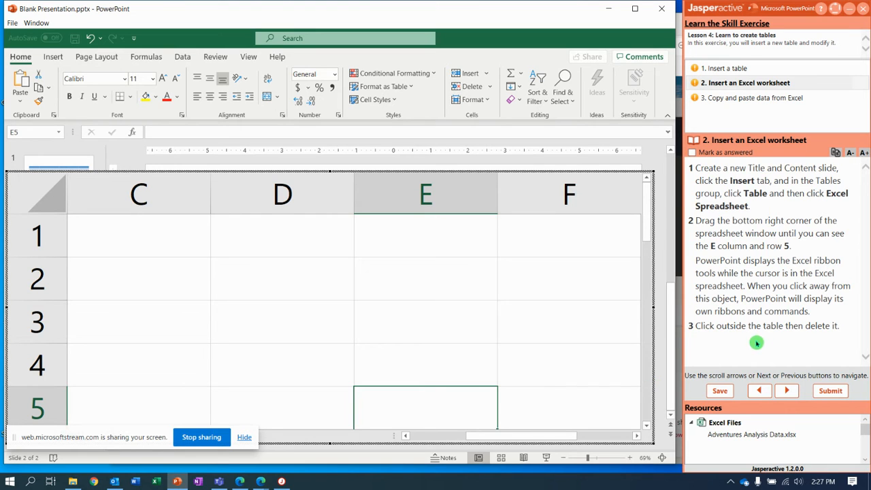
mouse_move(621, 161)
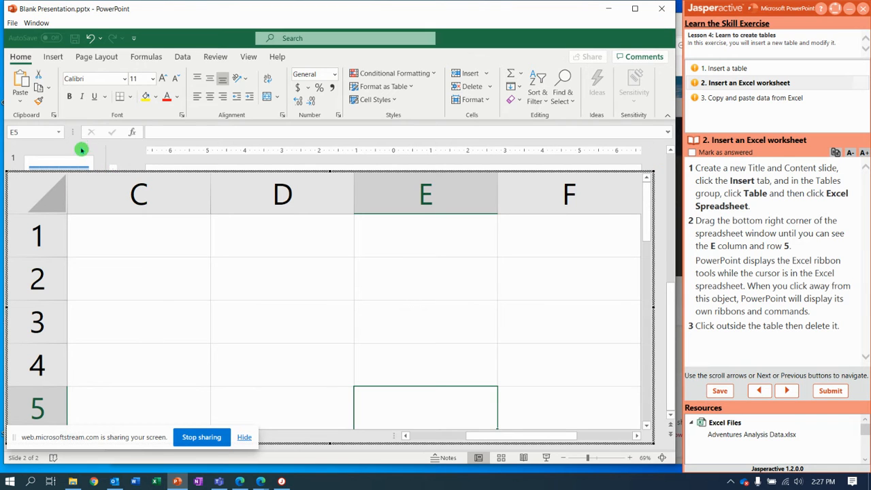
mouse_move(105, 152)
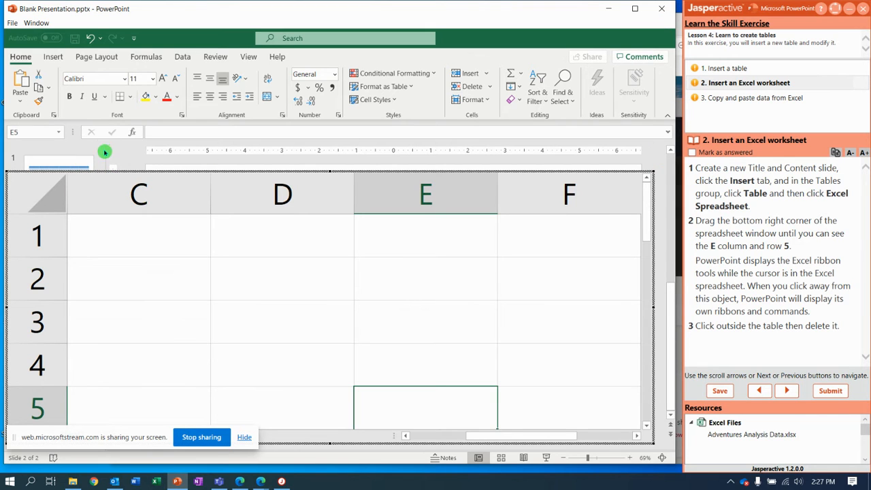
Step: End worksheet editing and select the embedded spreadsheet object on slide 2
click(343, 319)
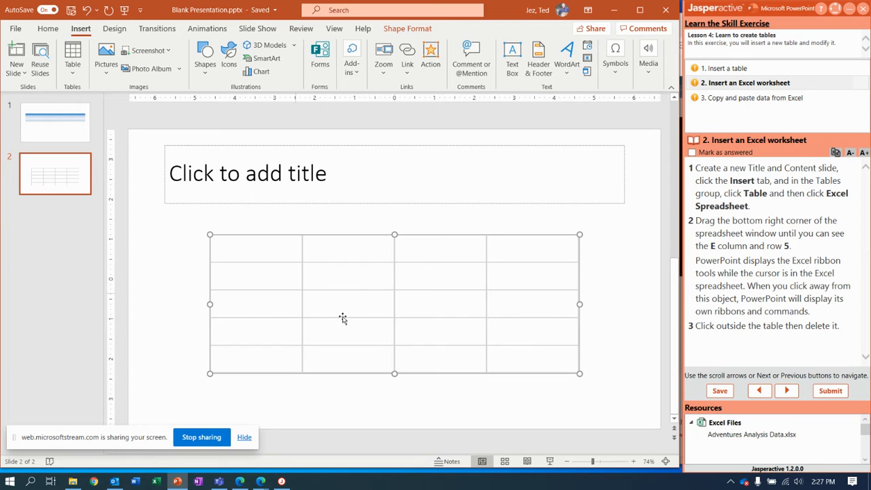
mouse_move(583, 305)
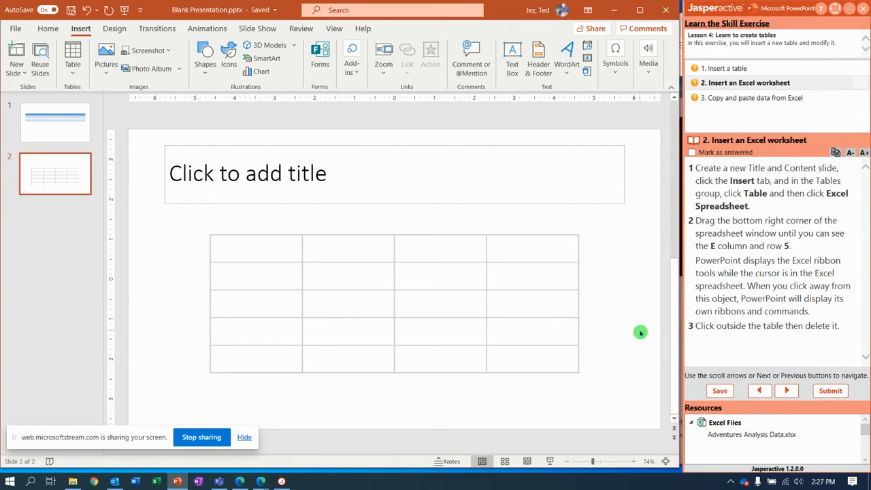
click(395, 305)
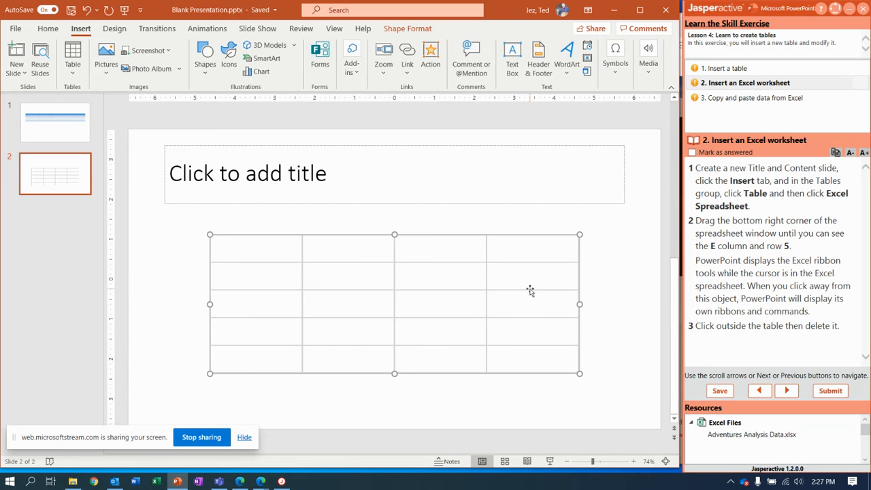
mouse_move(802, 352)
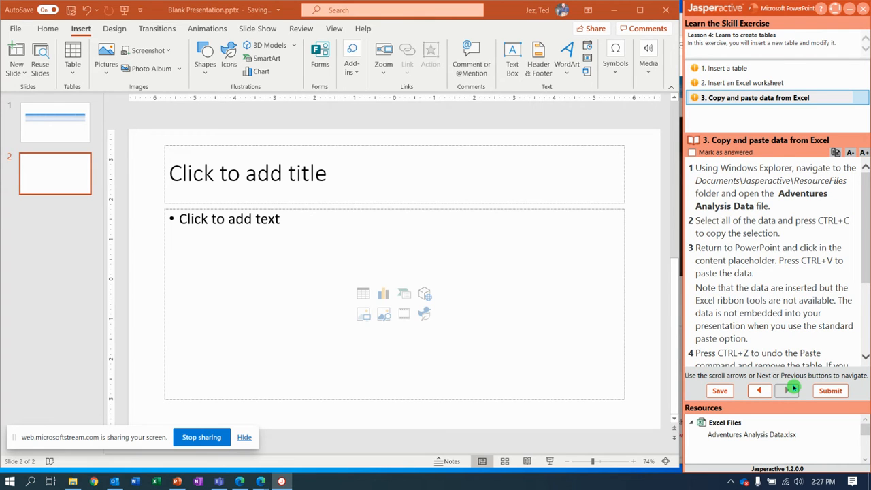
mouse_move(228, 406)
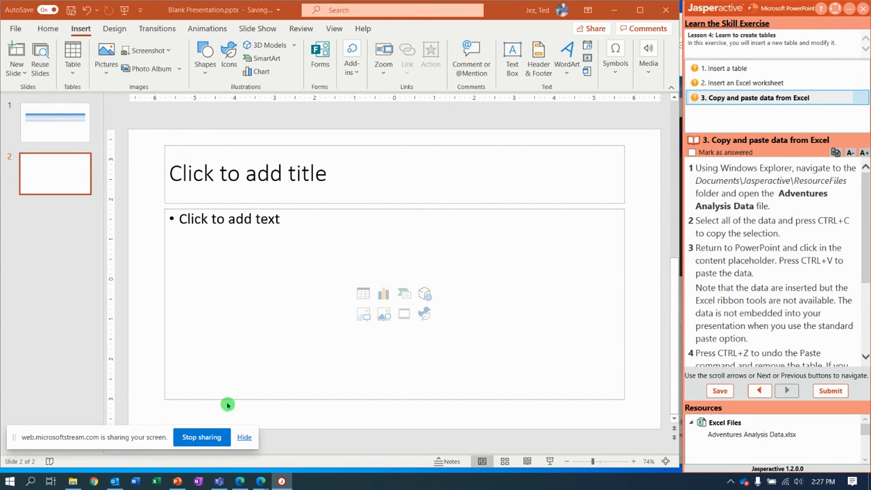
mouse_move(73, 482)
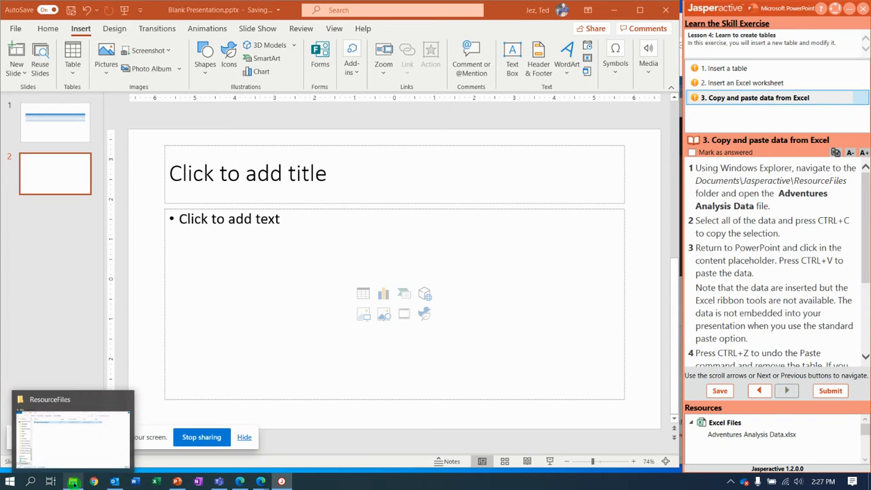
Step: Open Adventures Analysis Data.xlsx from the ResourceFiles folder in Excel
click(74, 428)
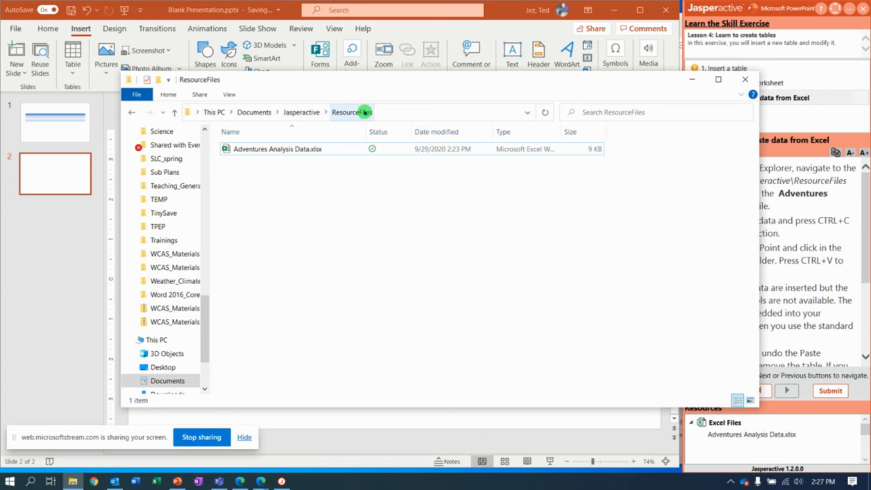
scroll(up, 3)
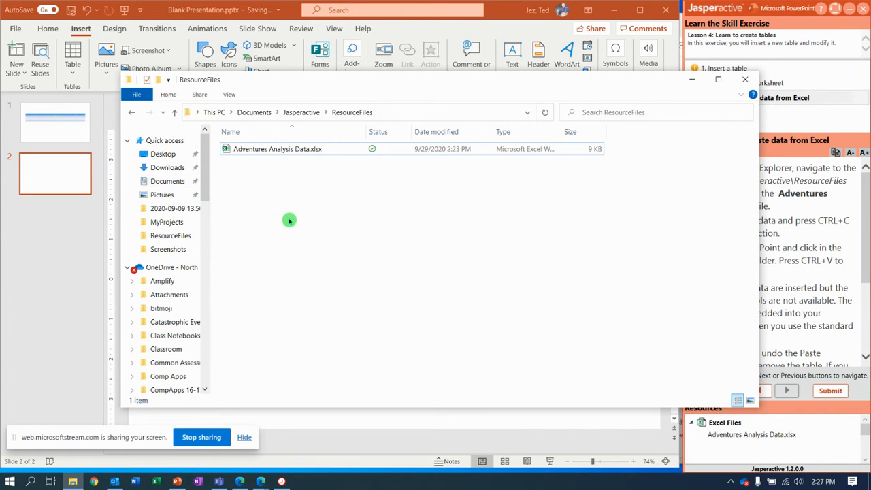
click(278, 149)
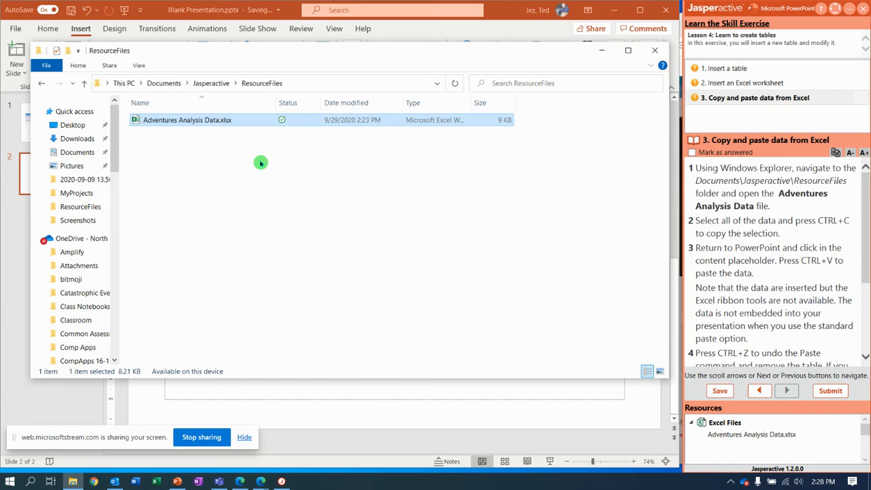
mouse_move(253, 155)
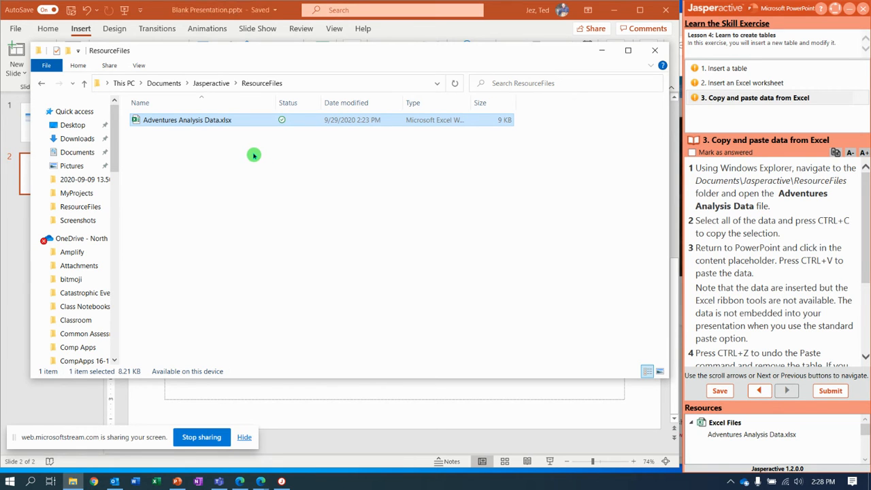
double_click(188, 120)
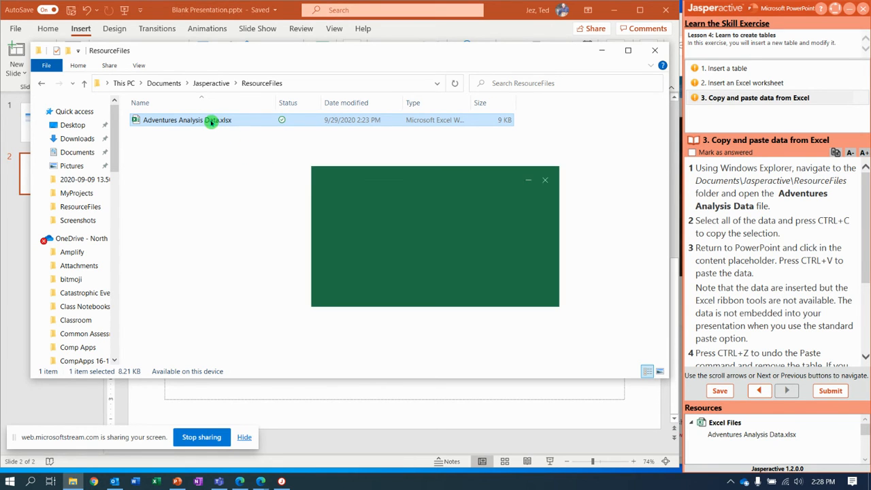
Step: Open the Adventures Analysis Data workbook so its A1:E5 range can be copied
double_click(188, 120)
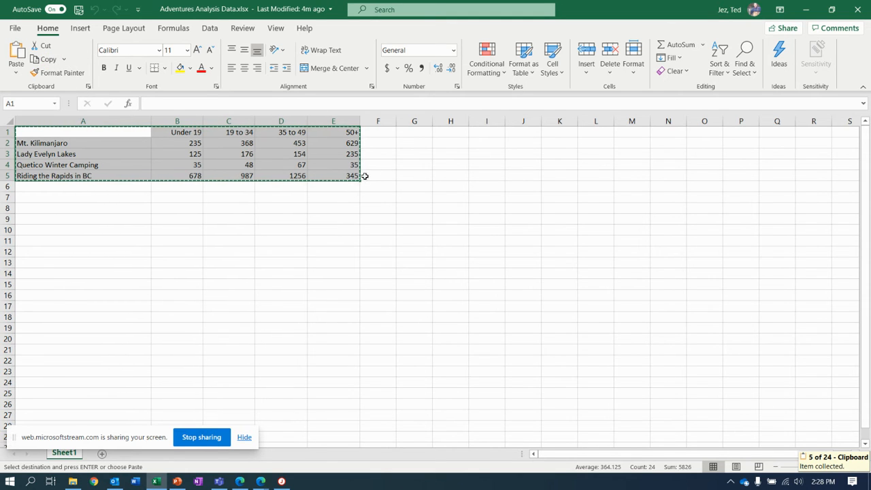
mouse_move(332, 183)
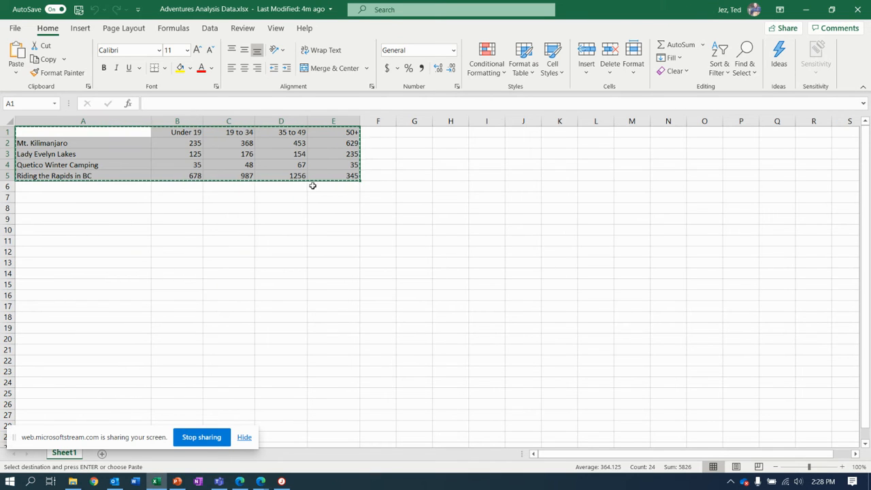
mouse_move(343, 184)
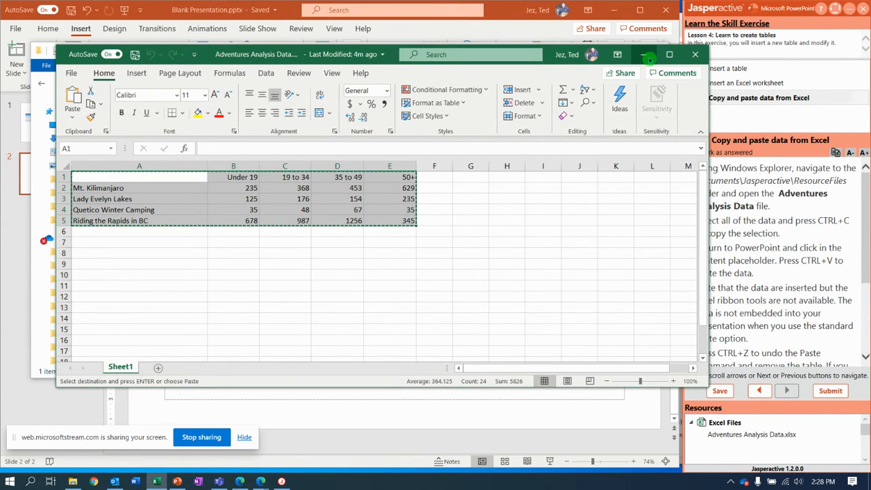
mouse_move(648, 57)
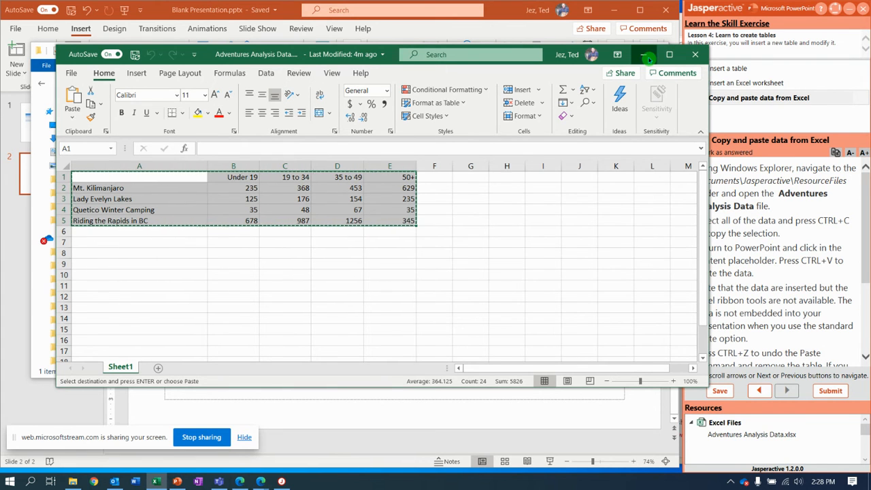
Step: Minimize Excel and File Explorer and paste the copied data into slide 2's placeholder
click(643, 55)
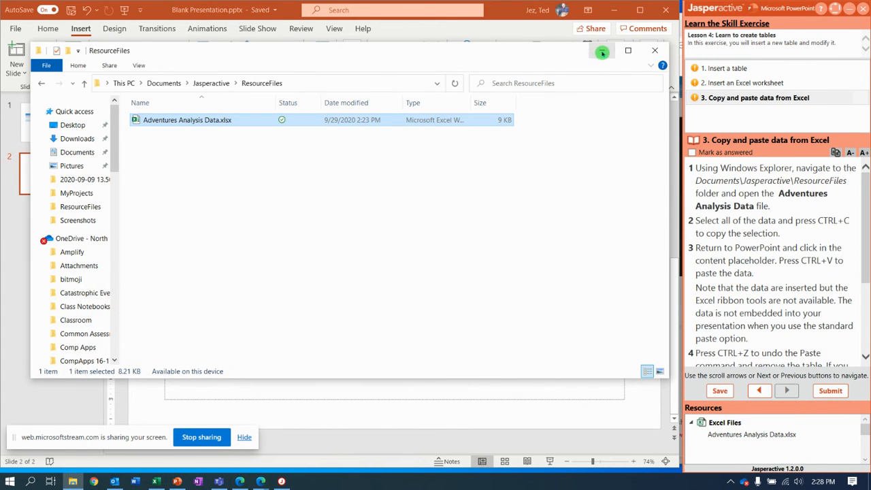
click(653, 51)
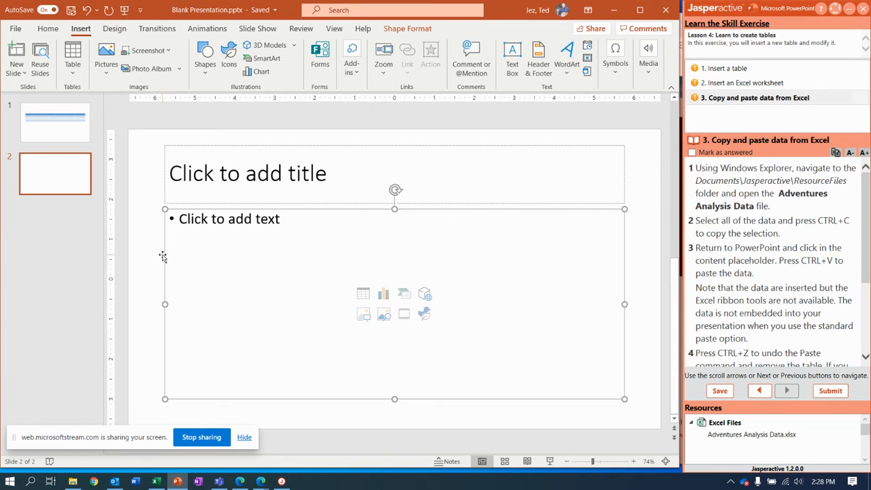
key(ctrl+v)
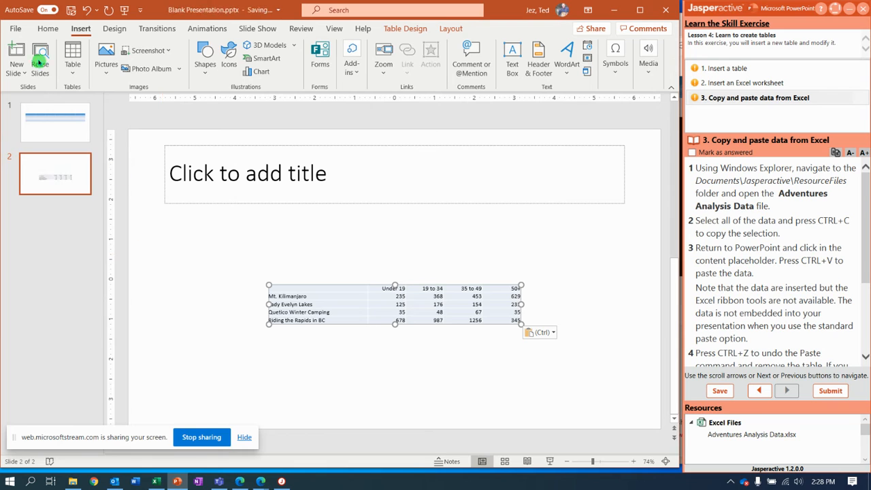
click(48, 28)
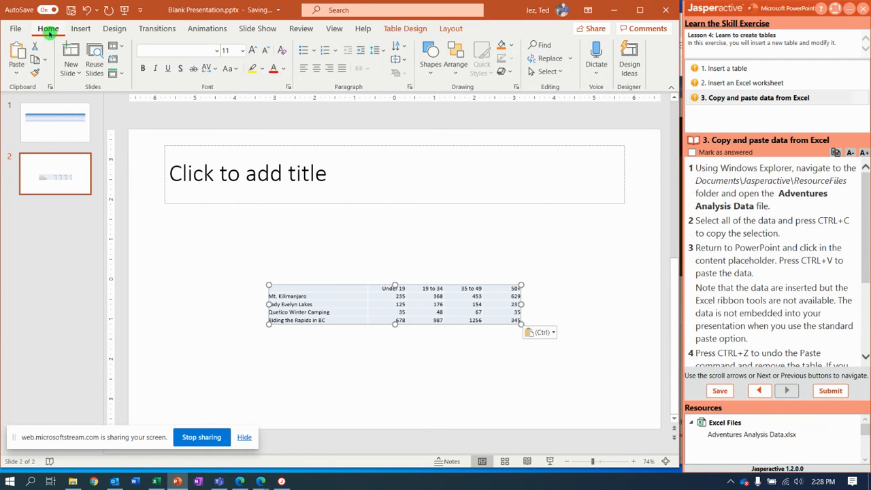
mouse_move(16, 57)
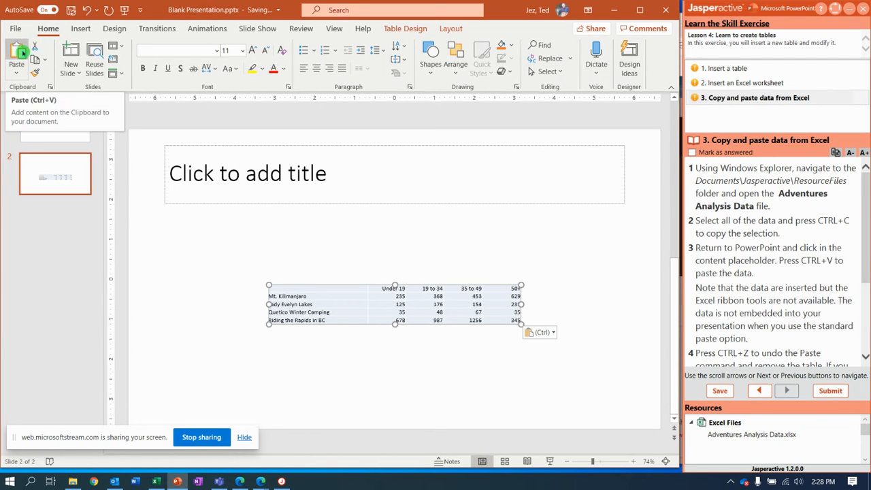
mouse_move(305, 286)
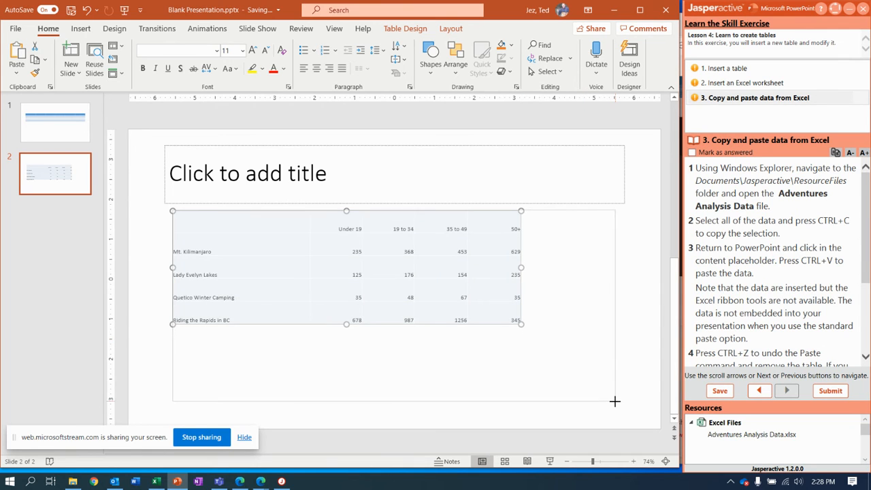
Step: Try enlarging the pasted table on the slide, then drag it back to its original size
drag(520, 324, 616, 400)
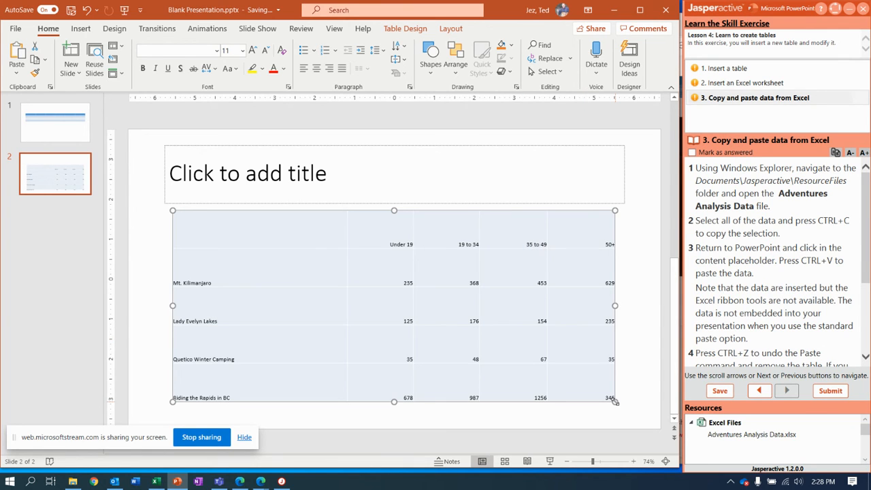
drag(615, 402, 523, 324)
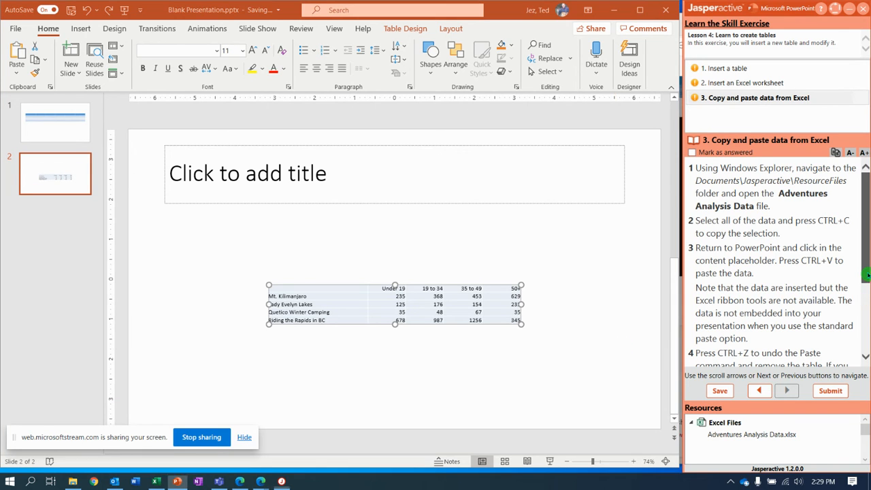
scroll(down, 3)
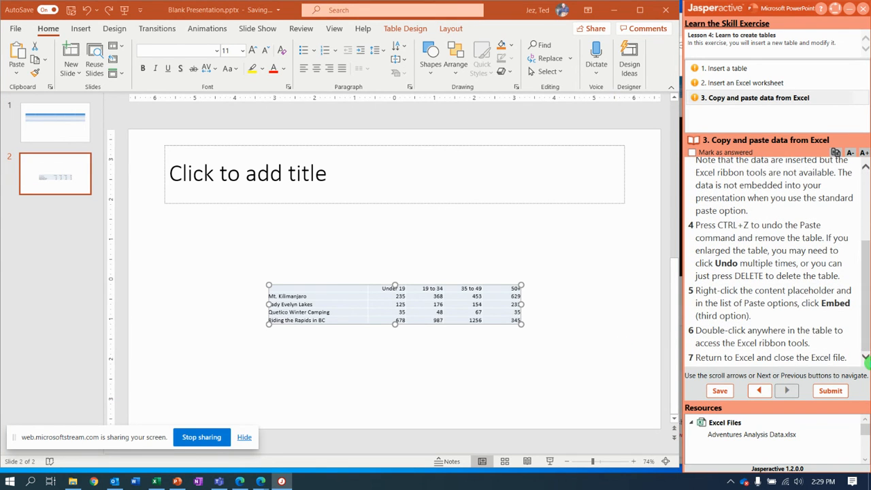
mouse_move(443, 277)
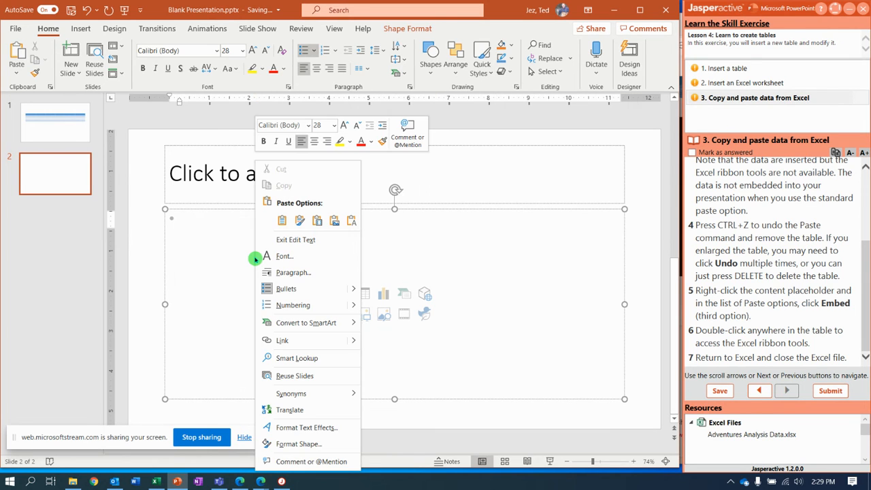
Step: Paste the Adventures Analysis Data onto slide 2 as an embedded Excel worksheet object
click(282, 220)
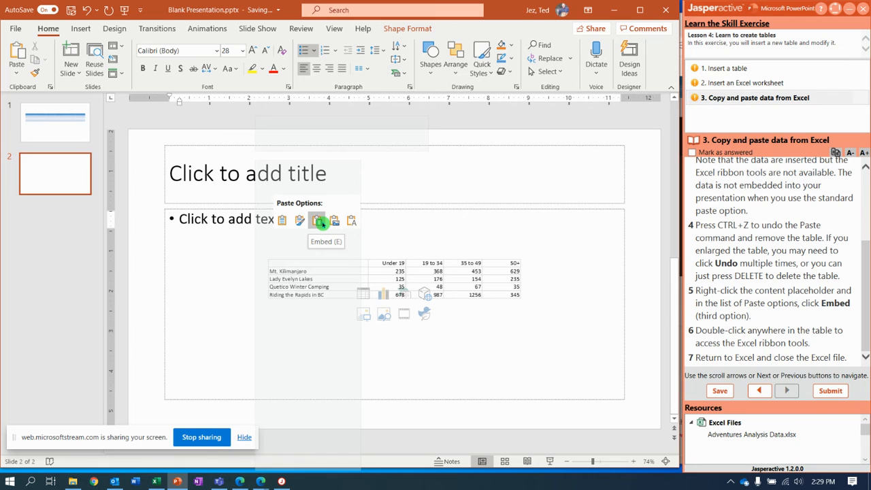
click(319, 221)
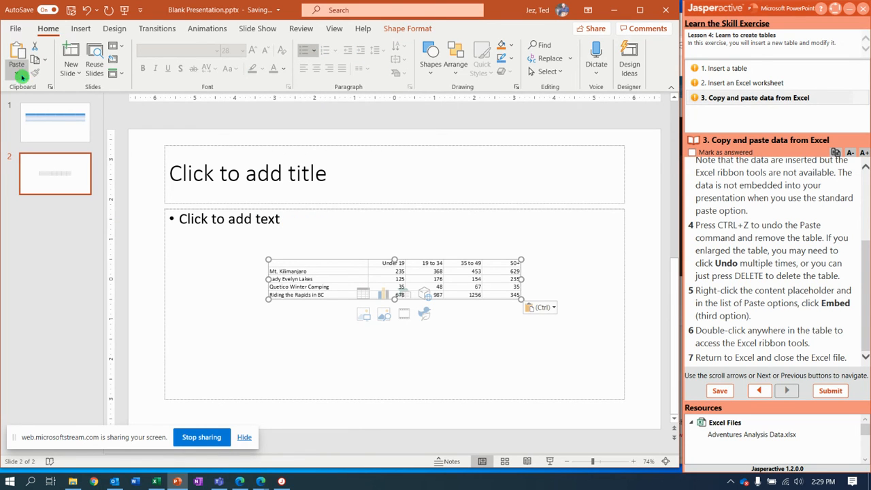
click(16, 61)
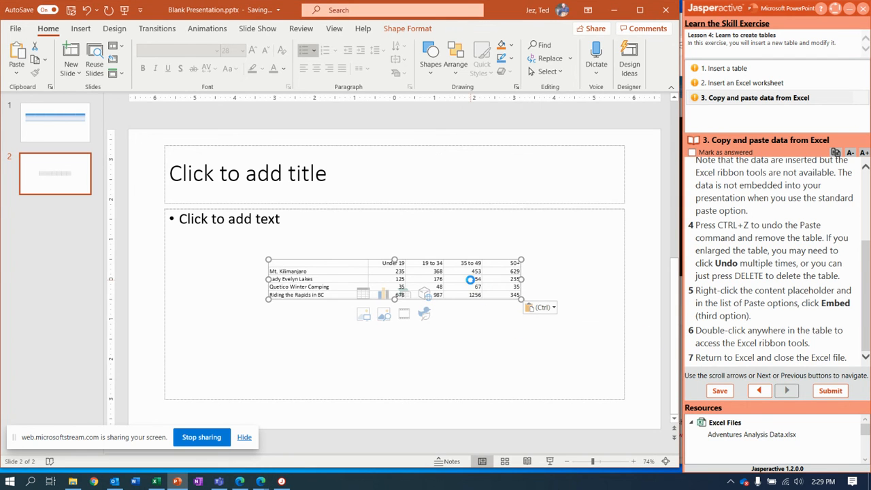
Step: Check the embedded table opens with Excel tools, then close the Adventures Analysis Data workbook
double_click(395, 273)
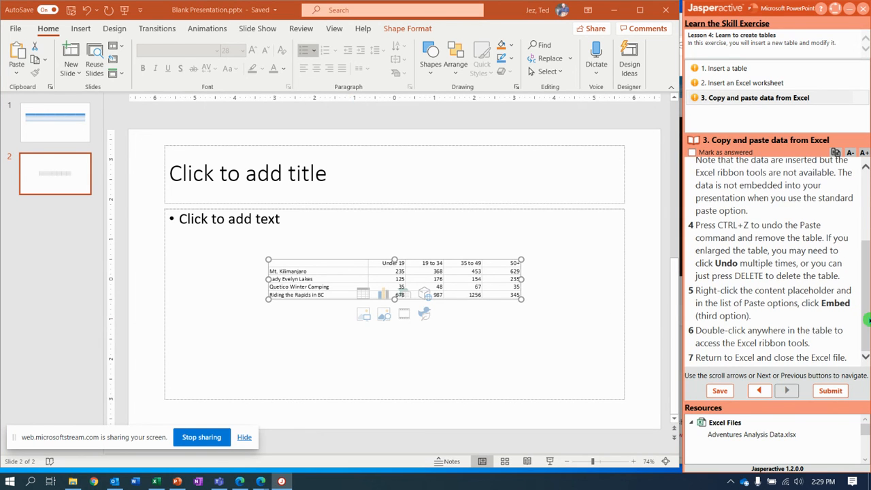
mouse_move(591, 224)
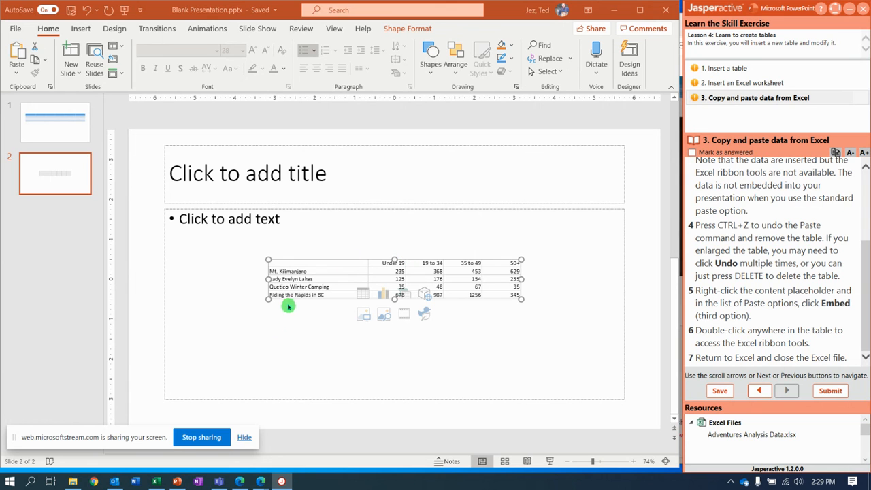
click(157, 482)
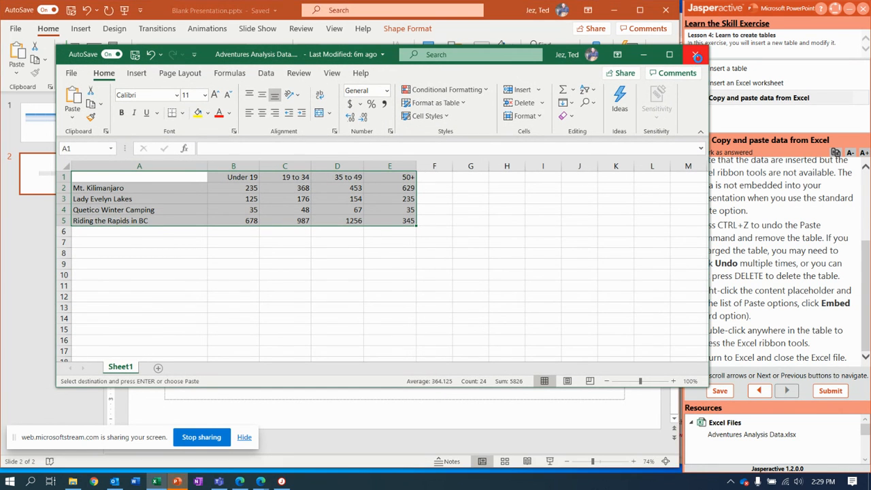
click(696, 54)
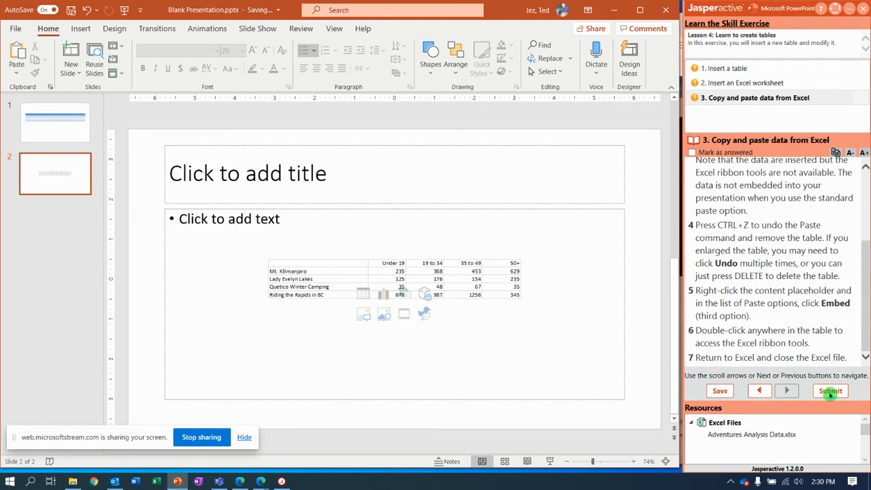
Step: Submit the copy-and-paste exercise results to Jasperactive for scoring
click(830, 389)
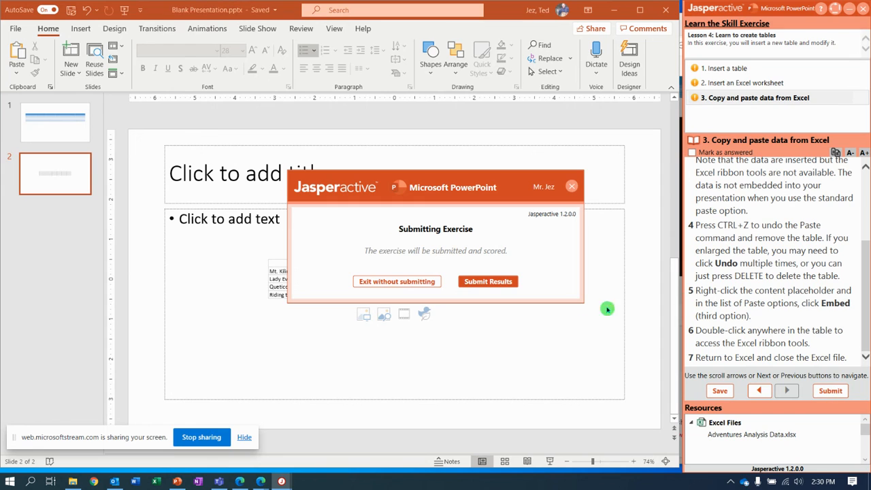
click(487, 280)
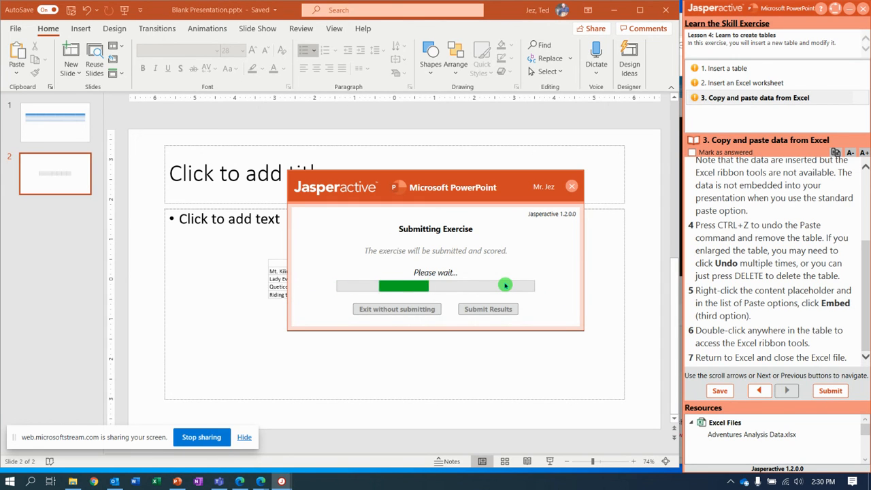